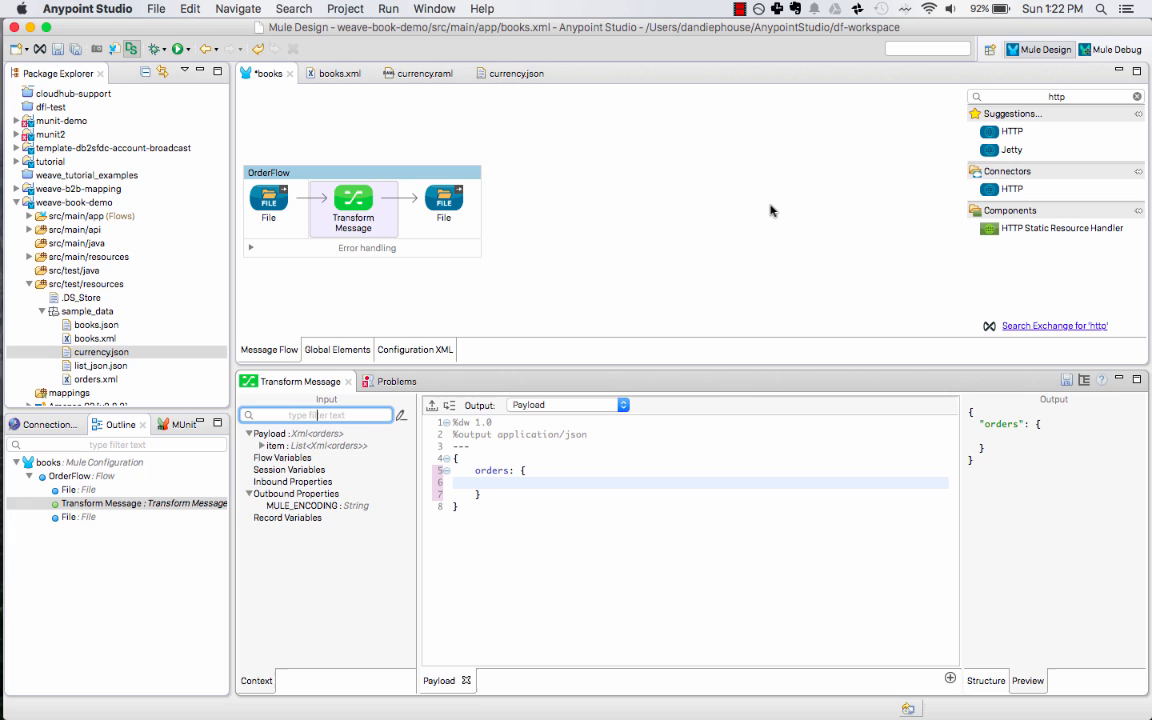
pyautogui.moveTo(330, 323)
pyautogui.write('[')
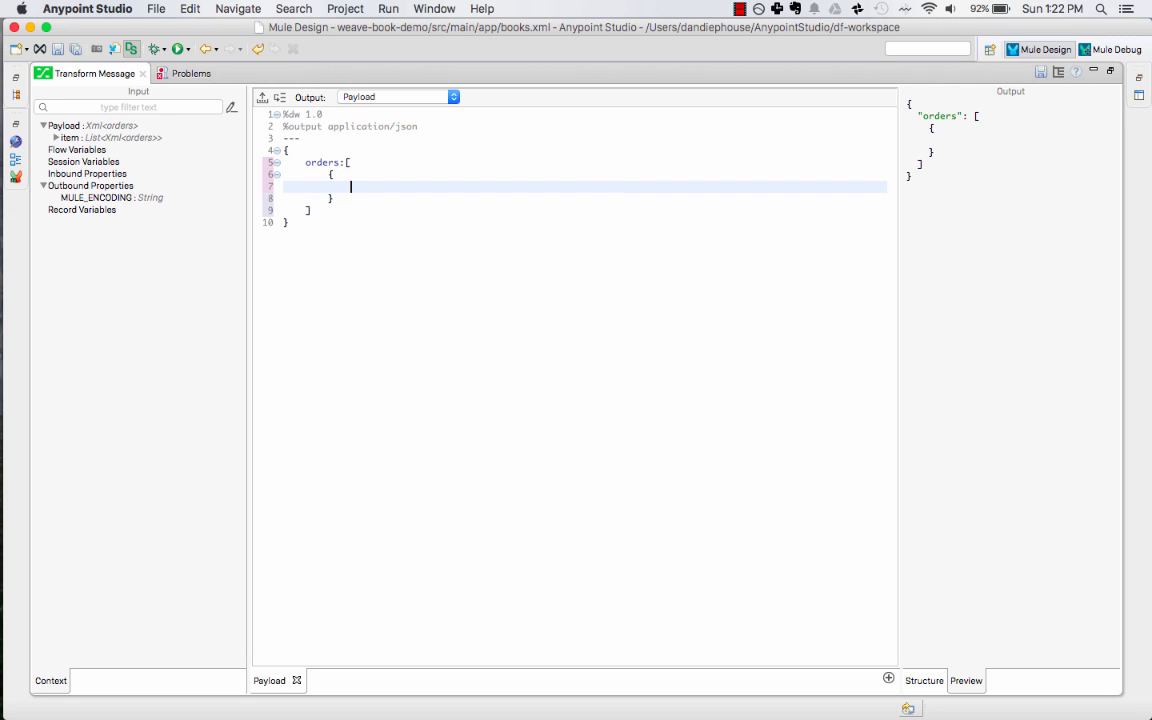
# - Write the order with title "The Mighty Mule" and author "Max the Mule"
pyautogui.write('title')
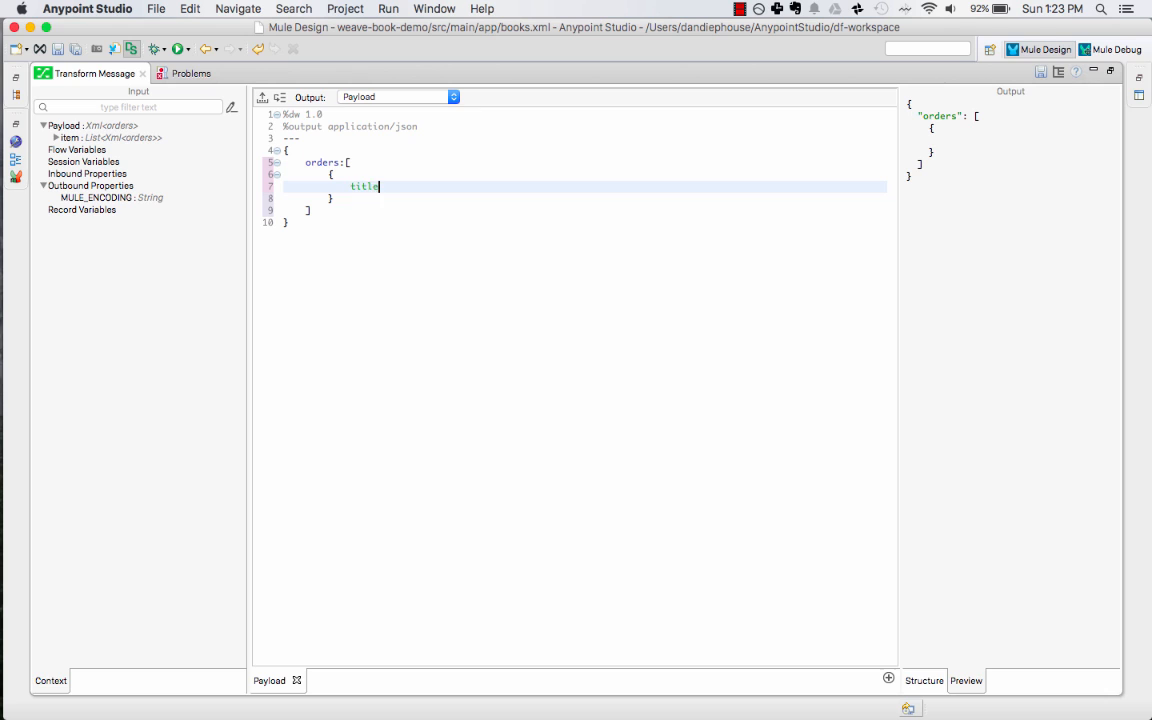
pyautogui.write(': "')
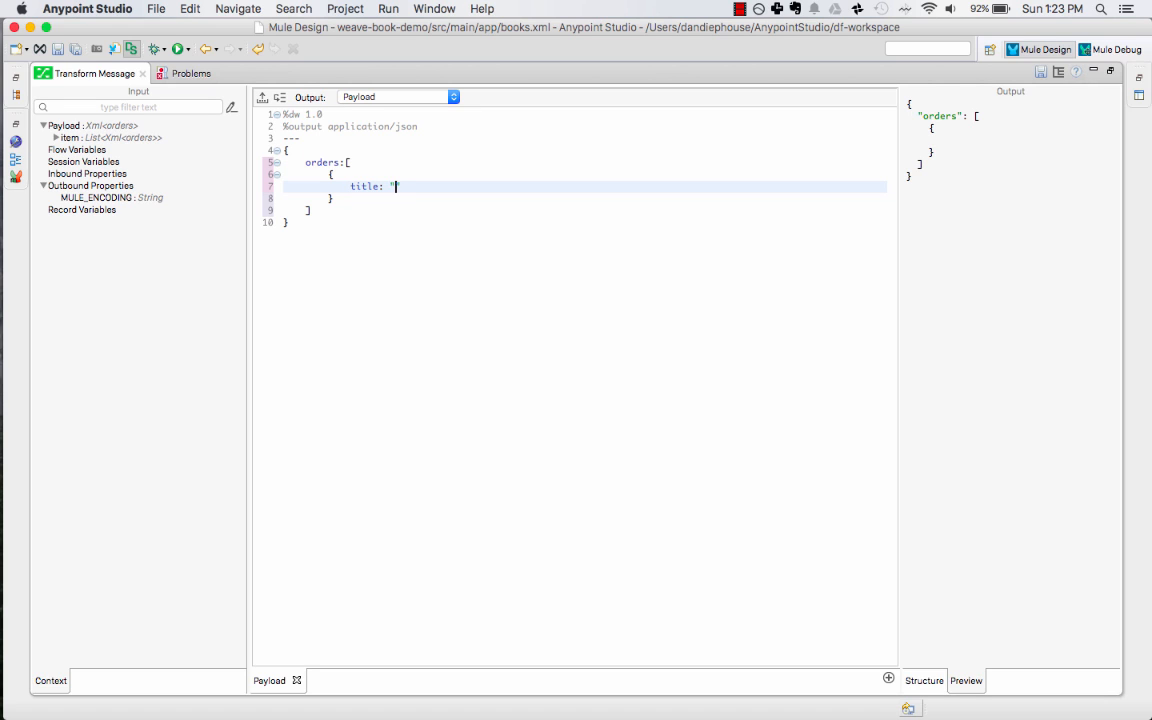
pyautogui.write('The Mighty M')
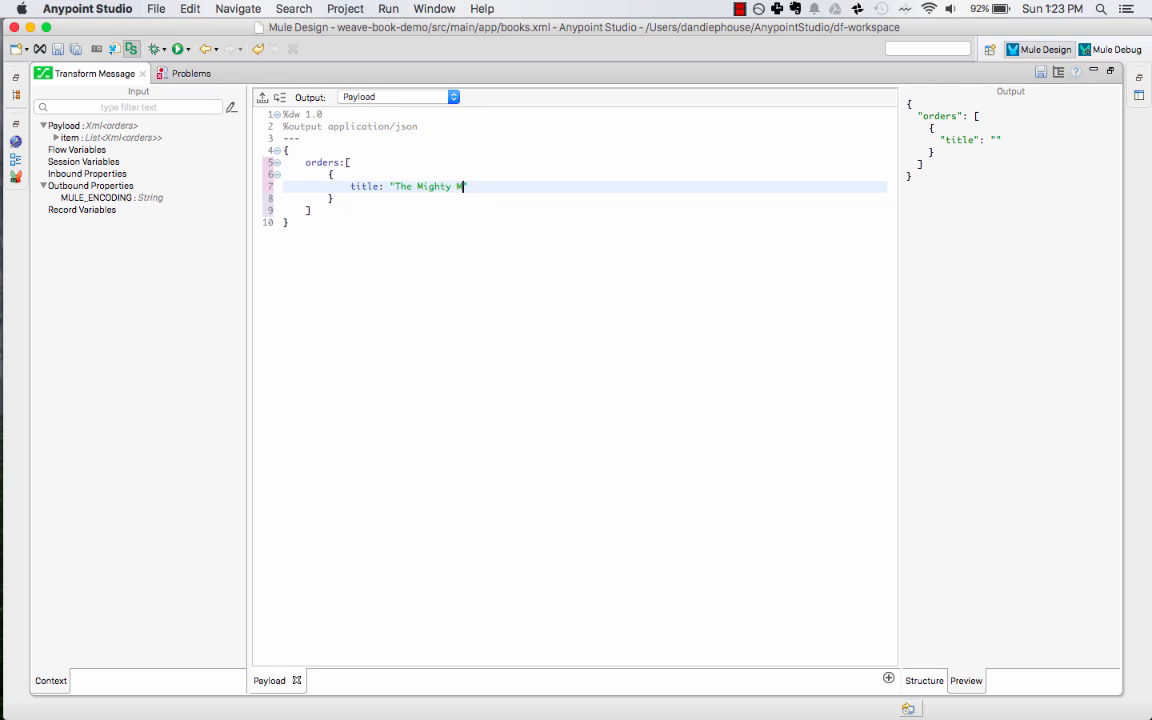
pyautogui.write('ule",')
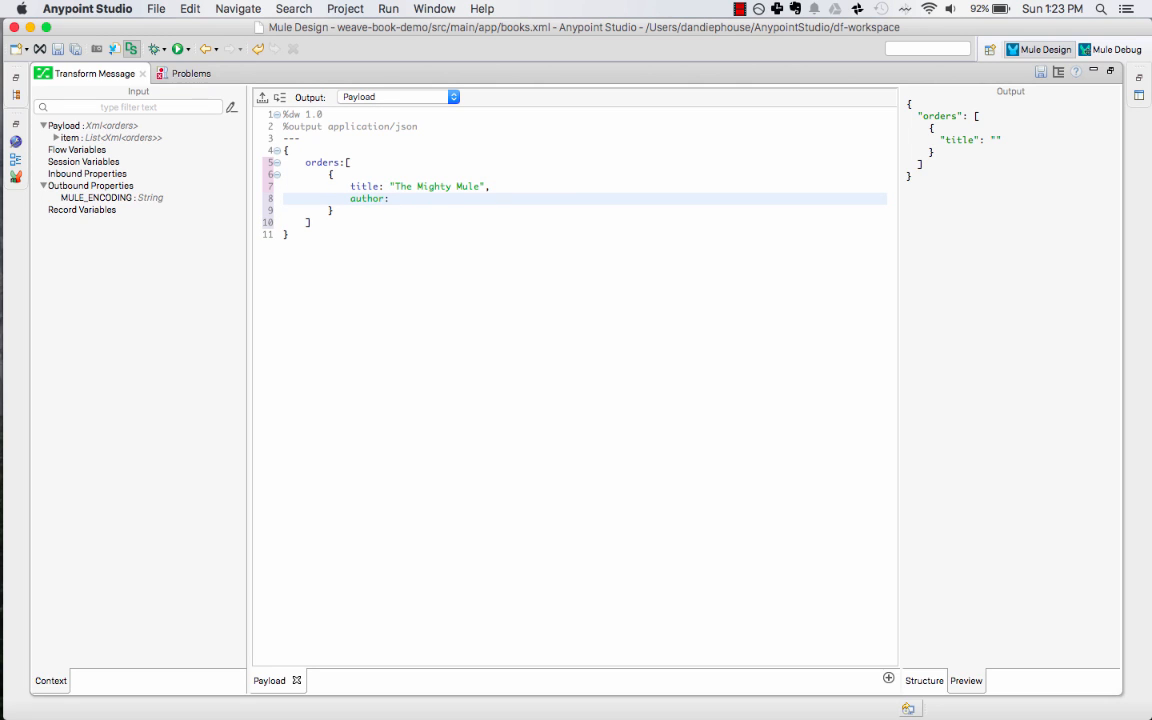
pyautogui.write('"Max the Mule"')
pyautogui.click(584, 126)
pyautogui.write('xml')
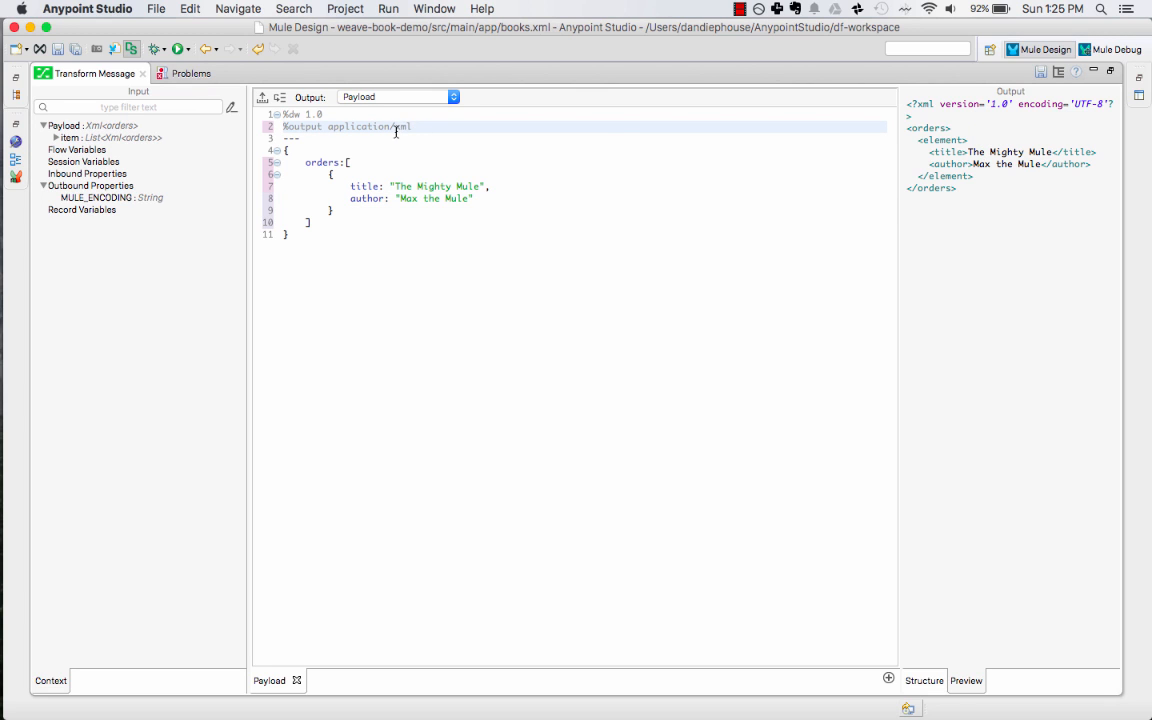
# - Try %output application/java, then replace java with json
pyautogui.write('java')
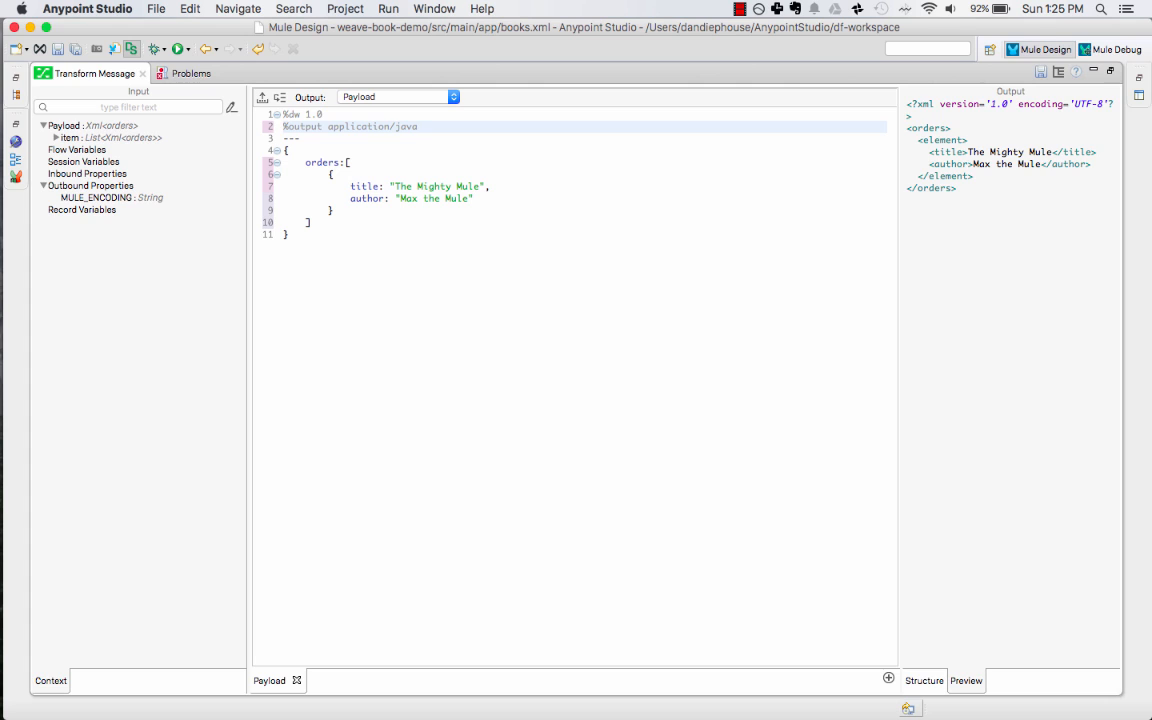
pyautogui.click(923, 680)
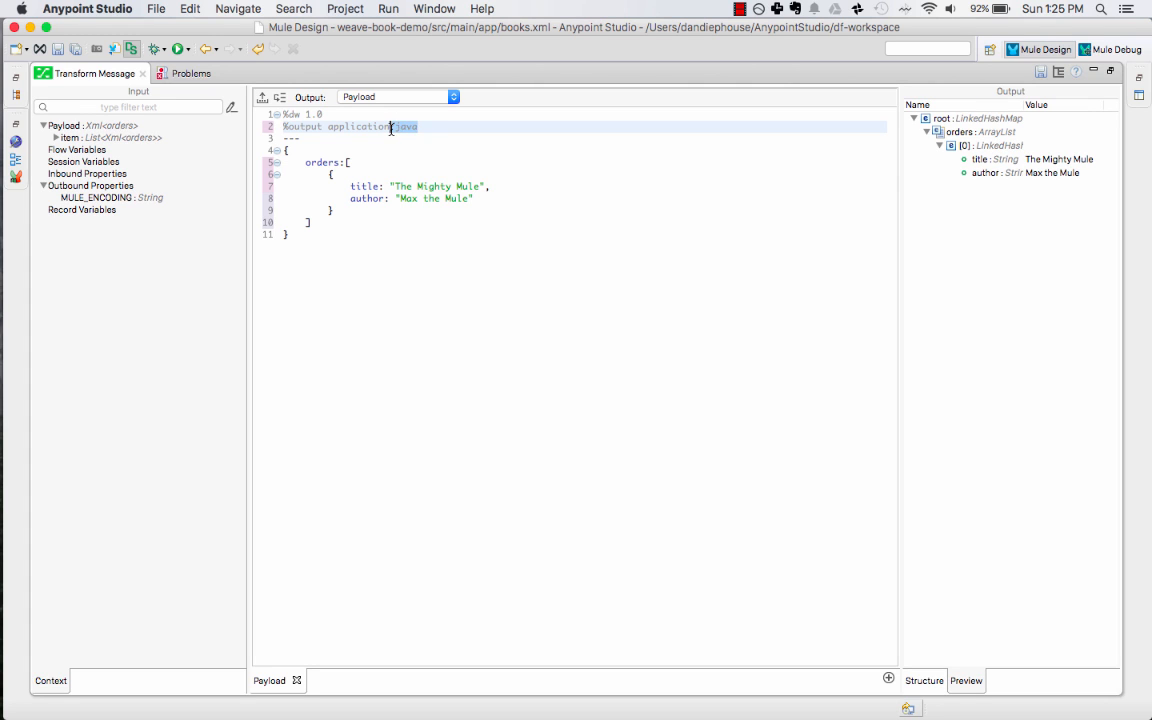
pyautogui.write('json')
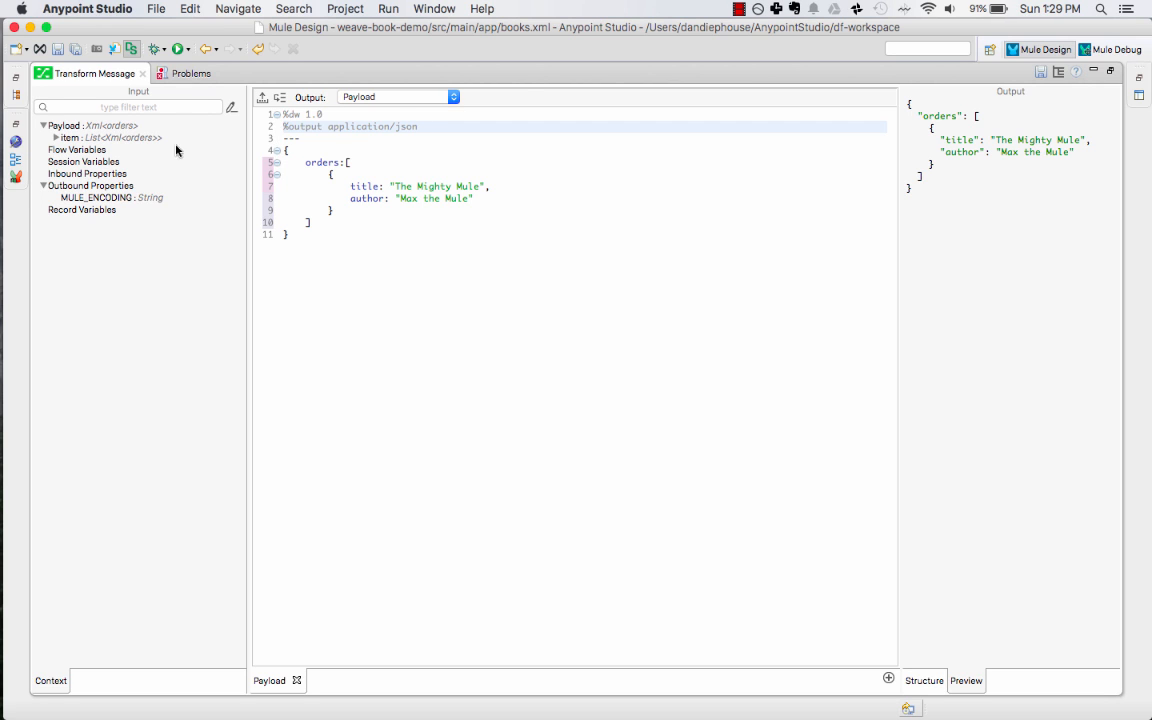
# - Load books.xml from sample_data as the Payload input's sample data
pyautogui.click(56, 137)
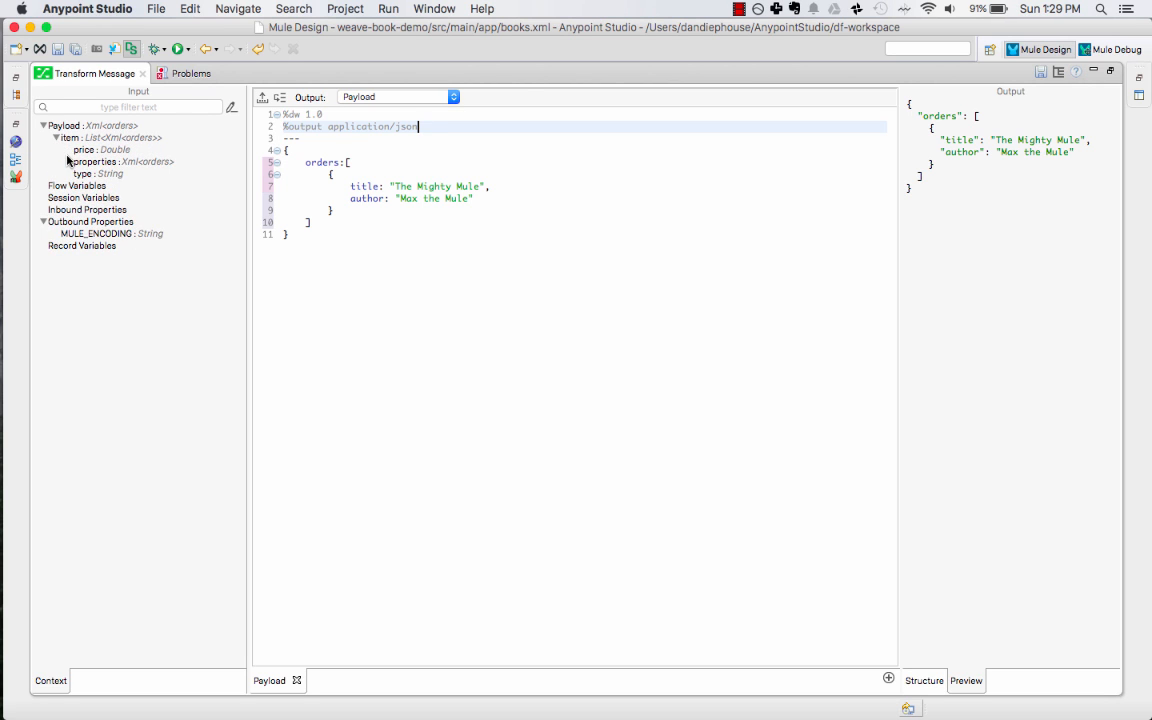
pyautogui.click(81, 161)
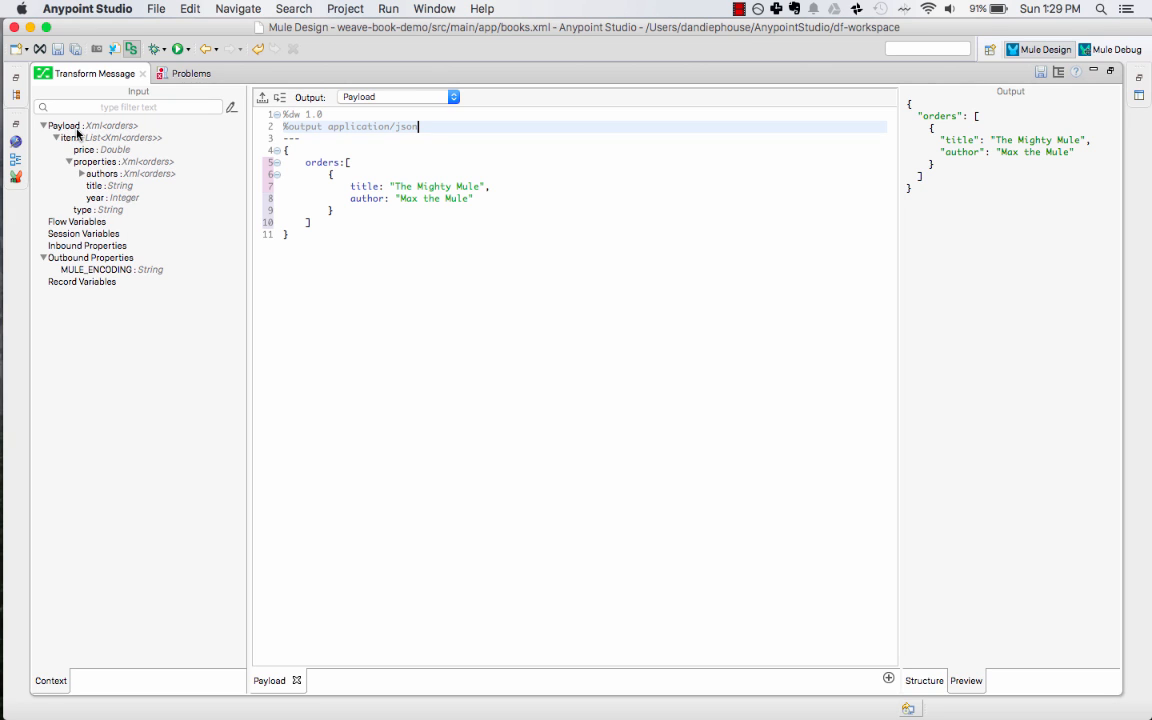
pyautogui.click(90, 125)
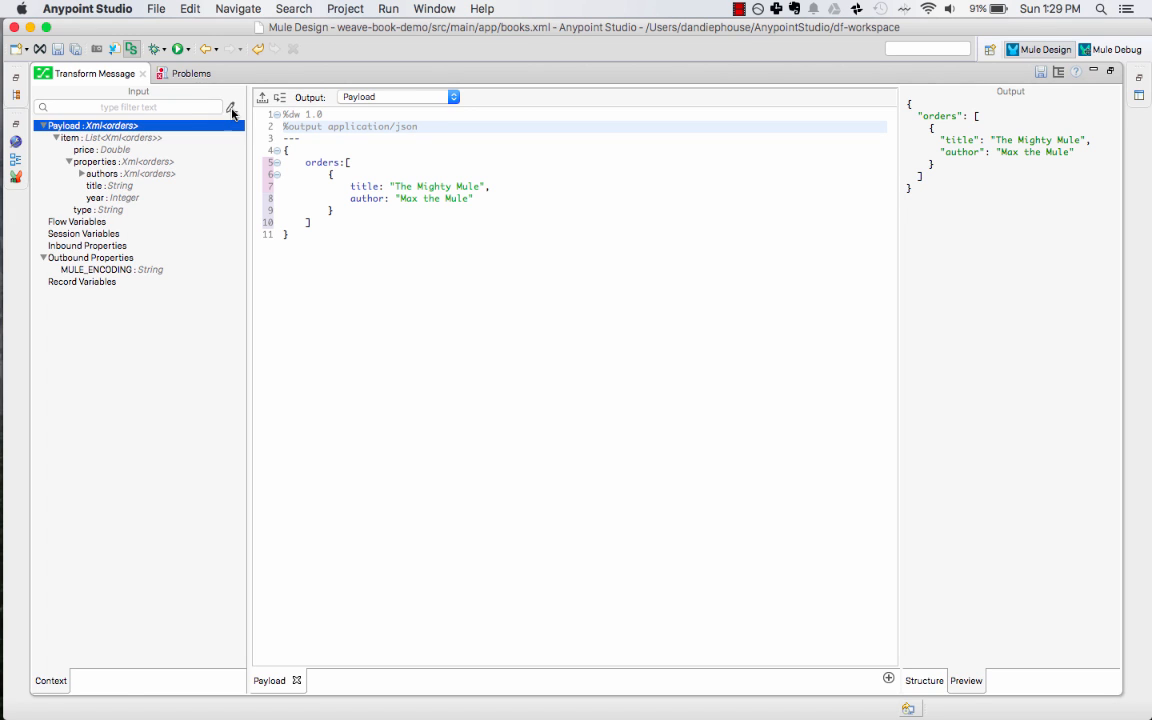
pyautogui.click(231, 107)
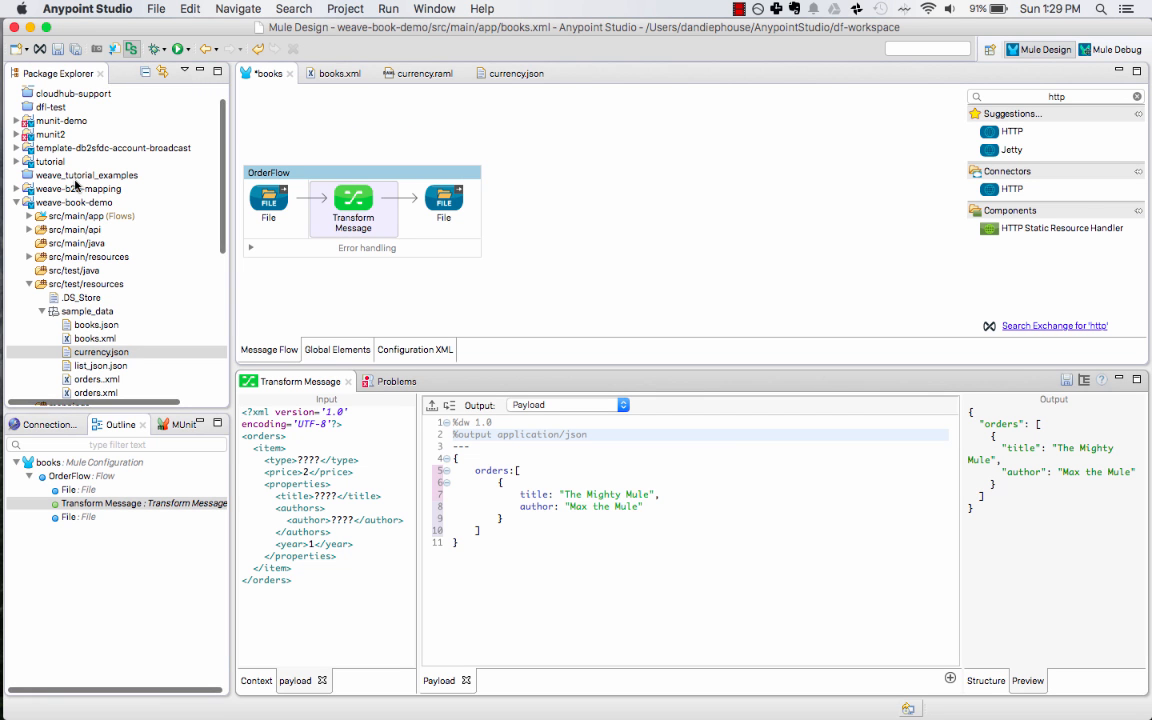
pyautogui.click(95, 338)
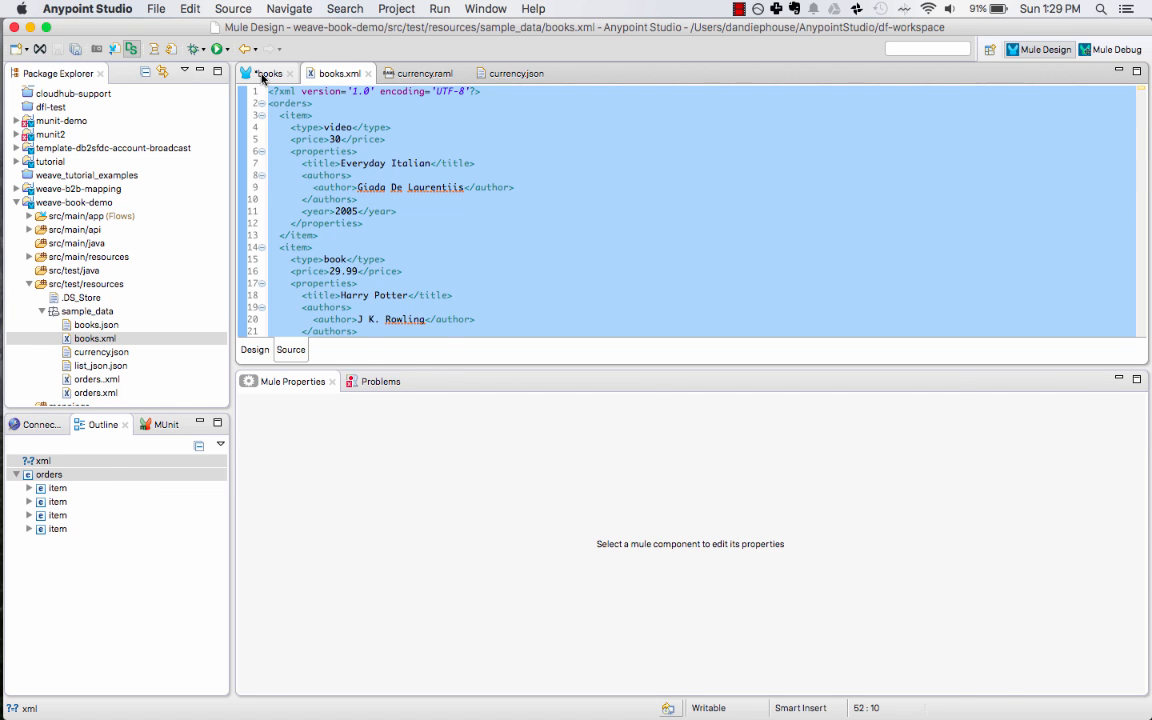
pyautogui.click(254, 349)
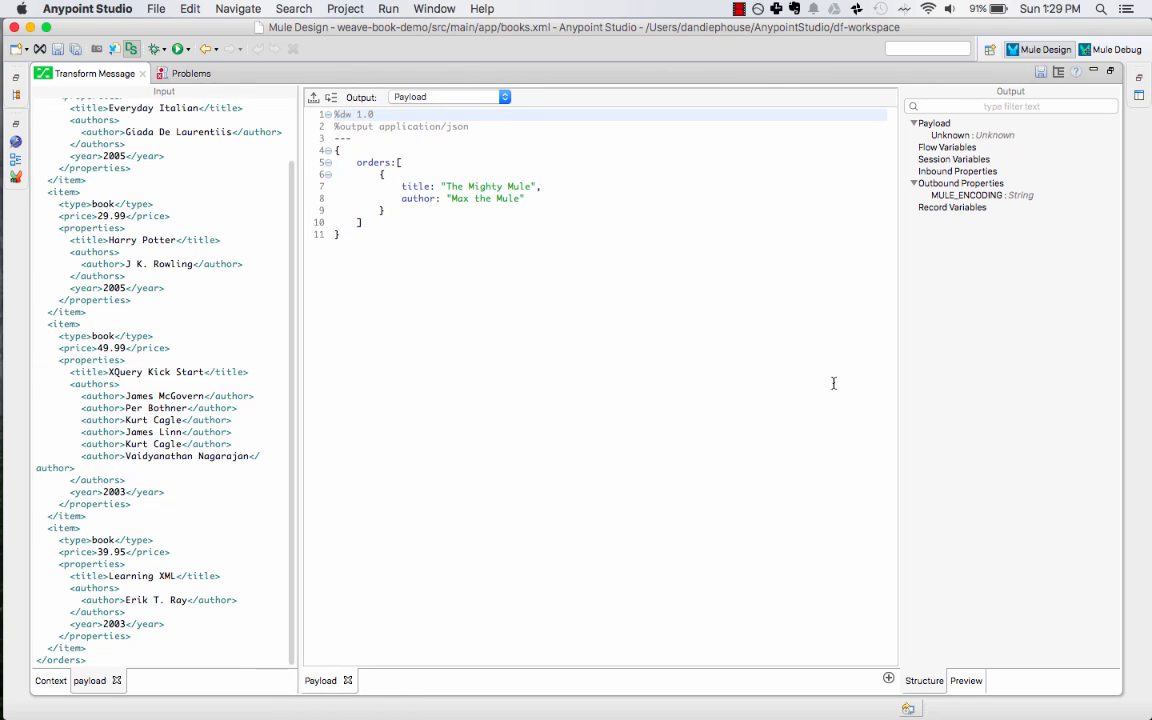
# - Change the orders body to payload.orders.*item map {}
pyautogui.click(965, 681)
pyautogui.write(' payload.orders.item')
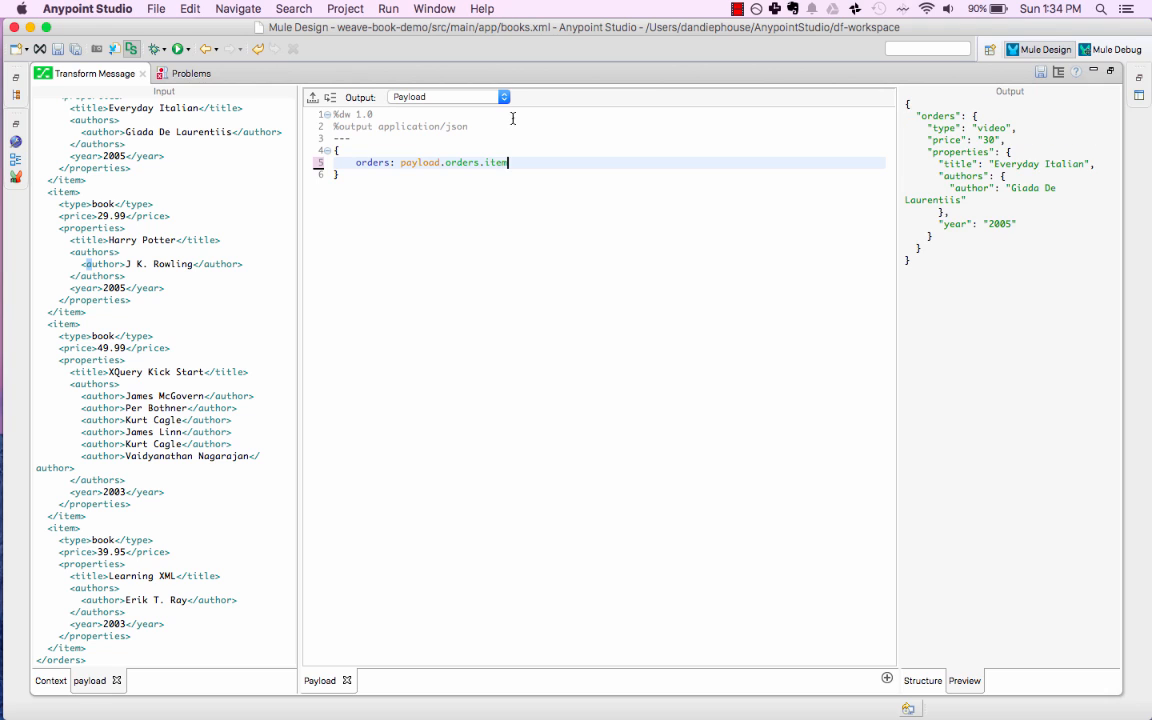
pyautogui.write('*')
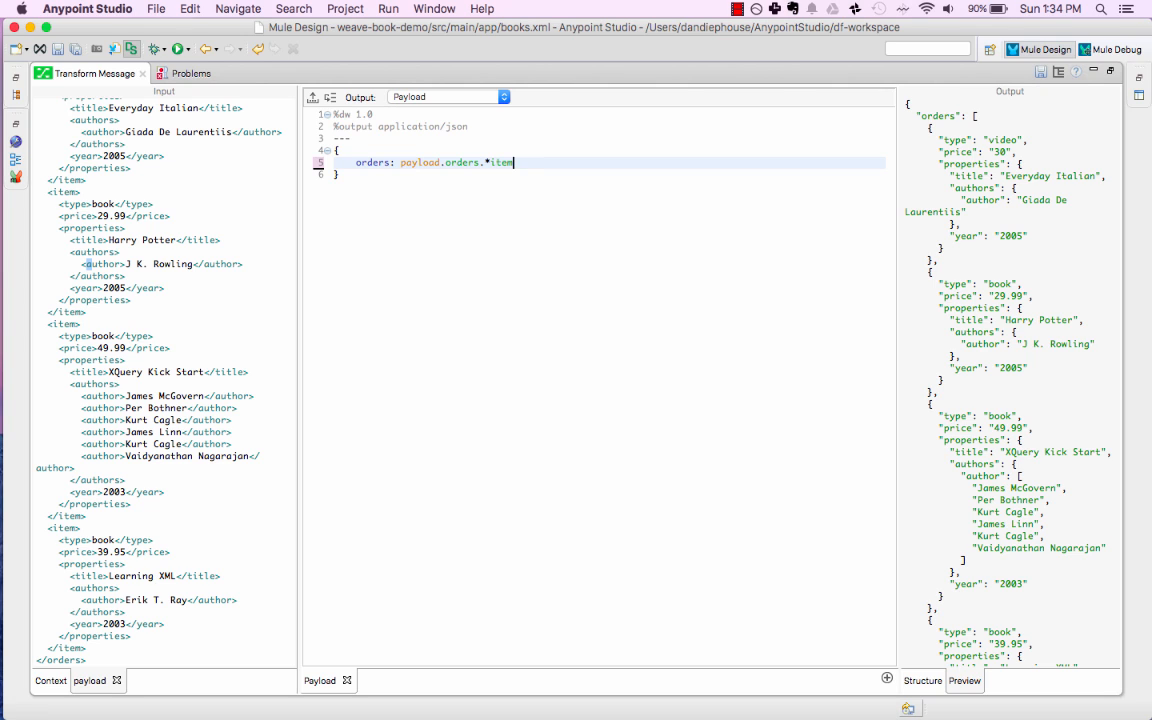
pyautogui.write('map {}')
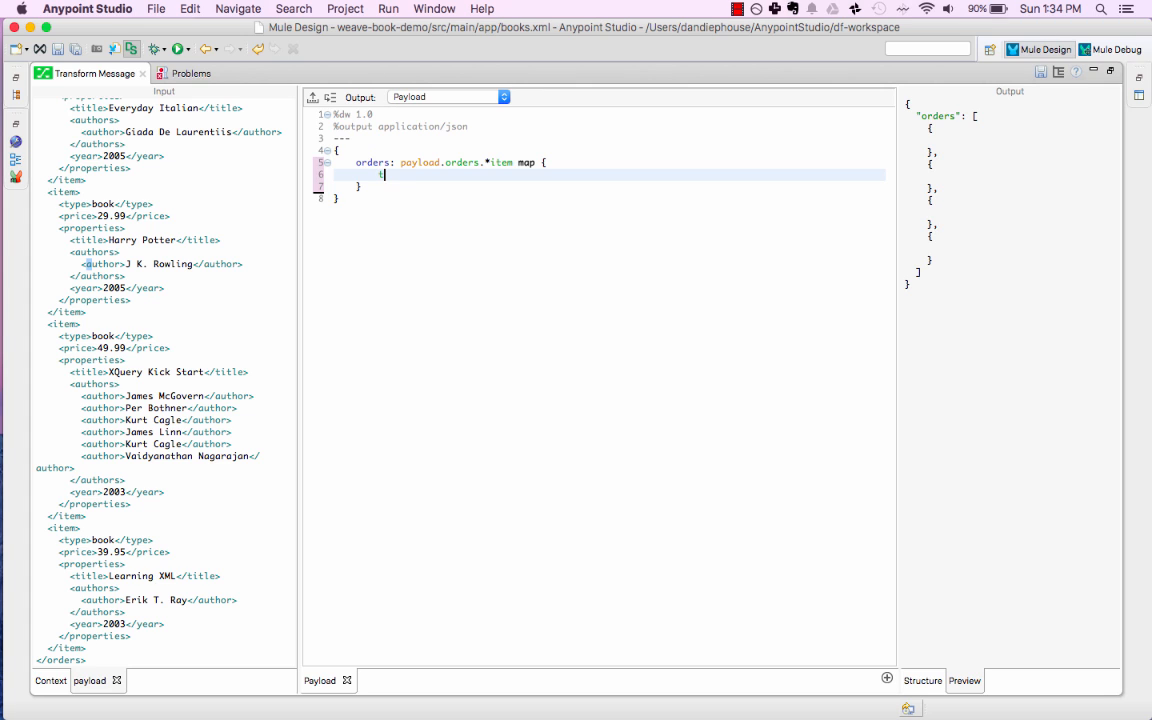
# - Add title: $.properties.title and price: $.price inside the map object
pyautogui.write('title:')
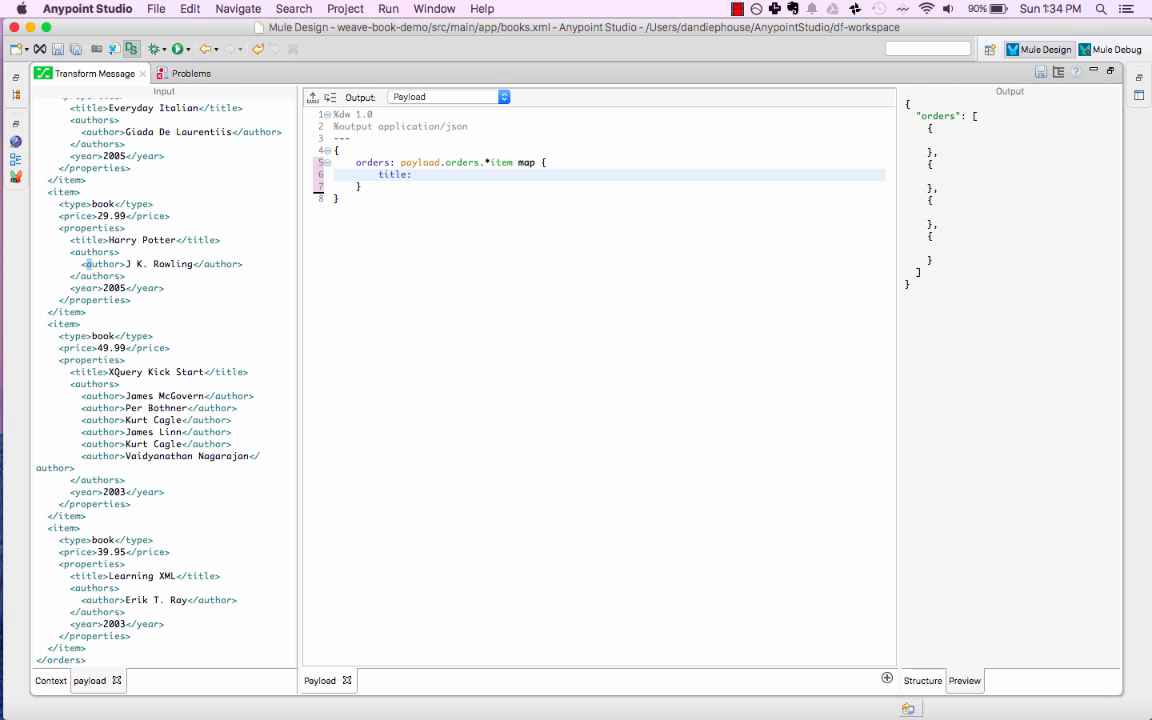
pyautogui.write('$.properties.title,')
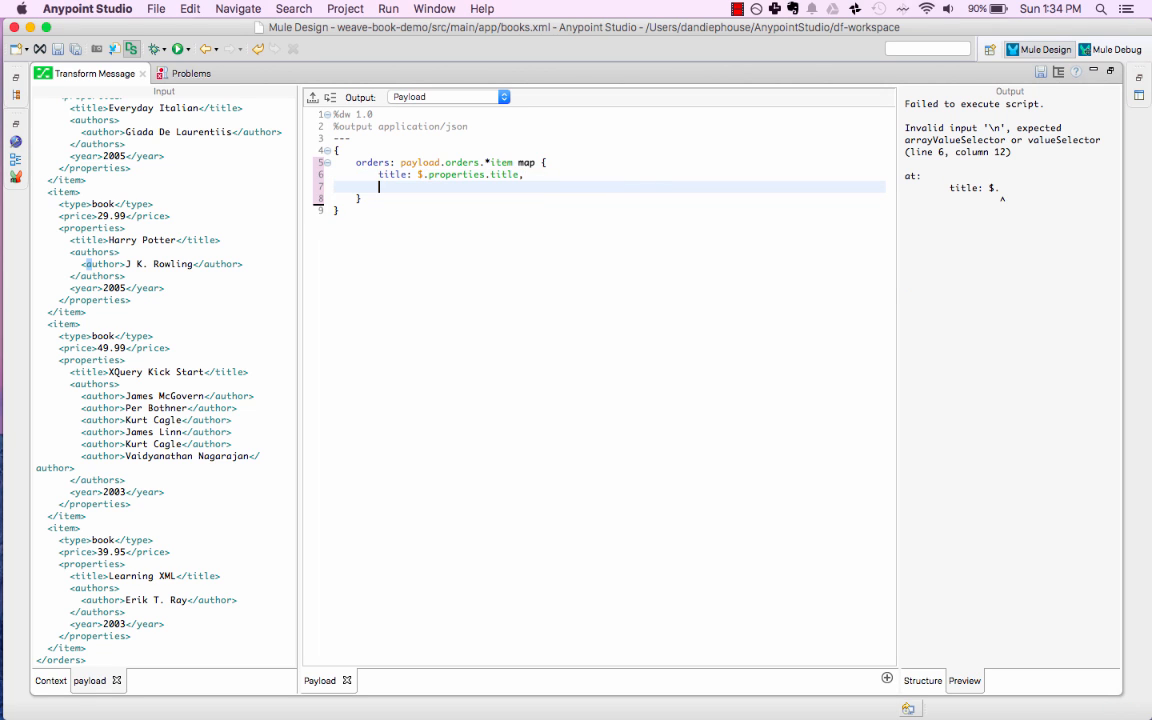
pyautogui.write('price: $.')
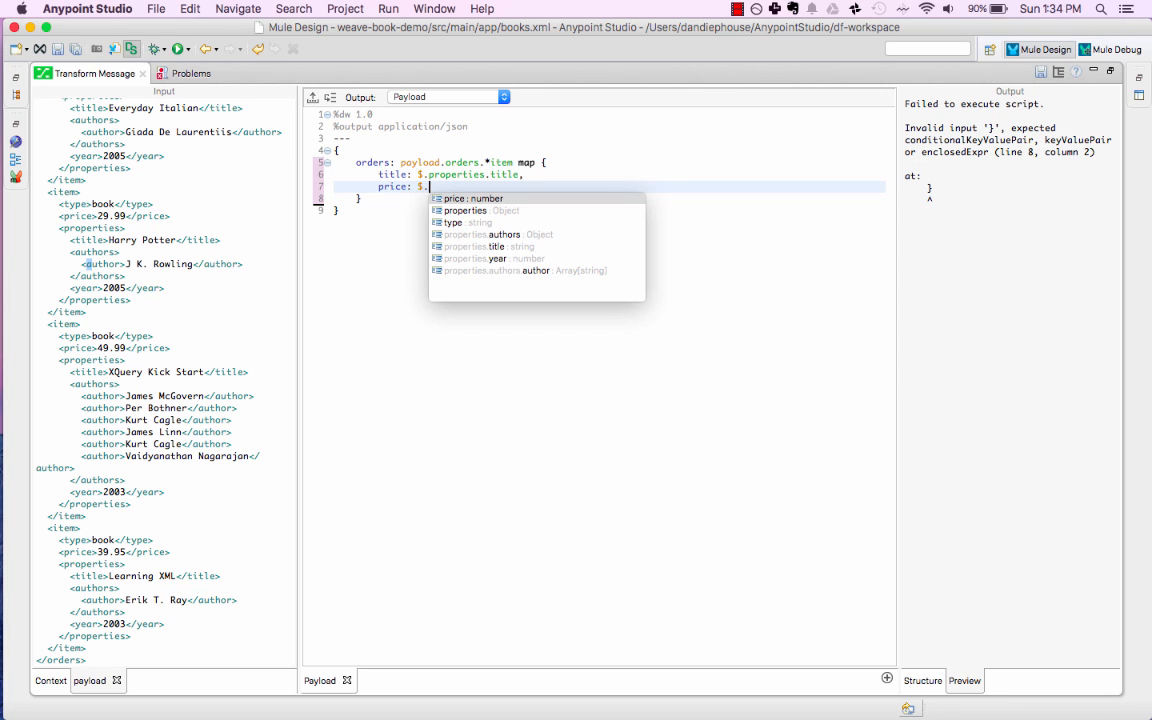
pyautogui.click(454, 198)
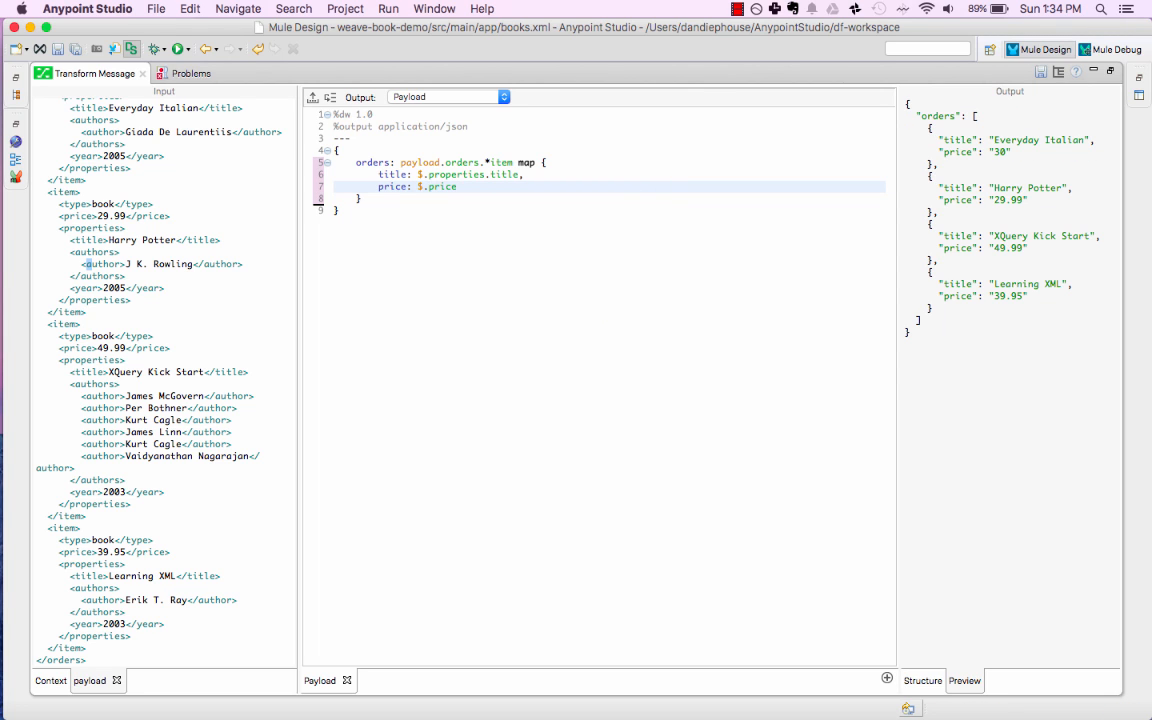
pyautogui.click(458, 187)
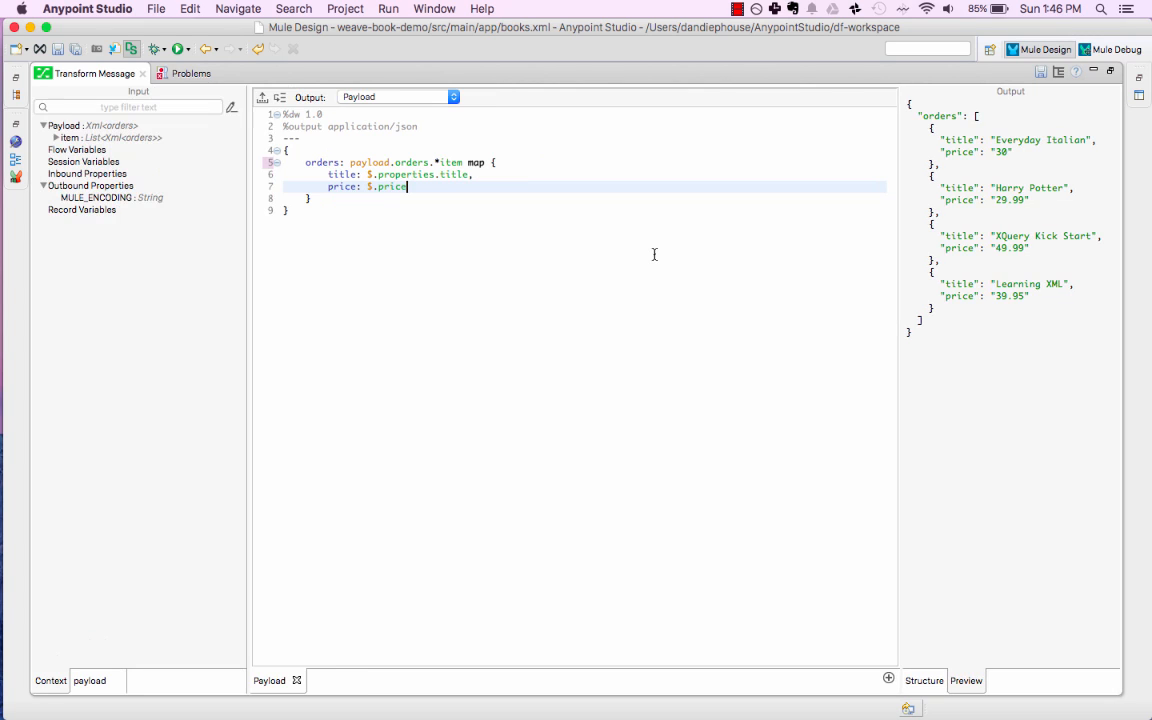
# - Add authors with distinctBy and map { author: $ }, filtering books by year > 2004
pyautogui.write(',')
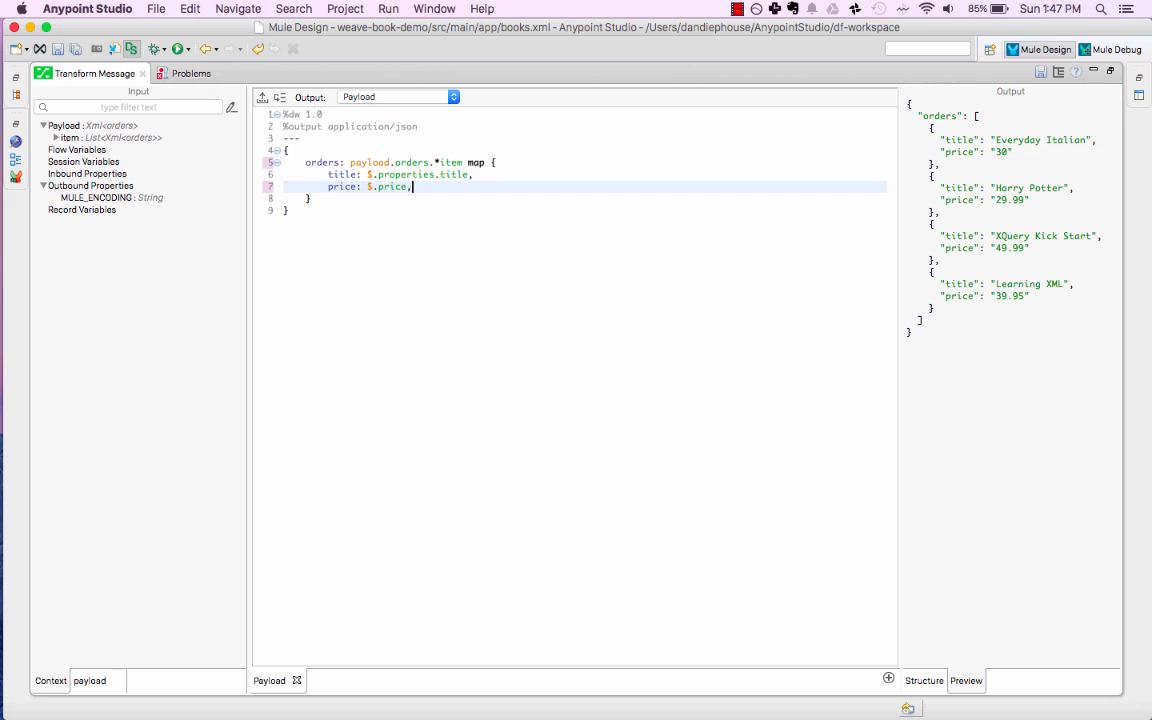
pyautogui.write('authors:')
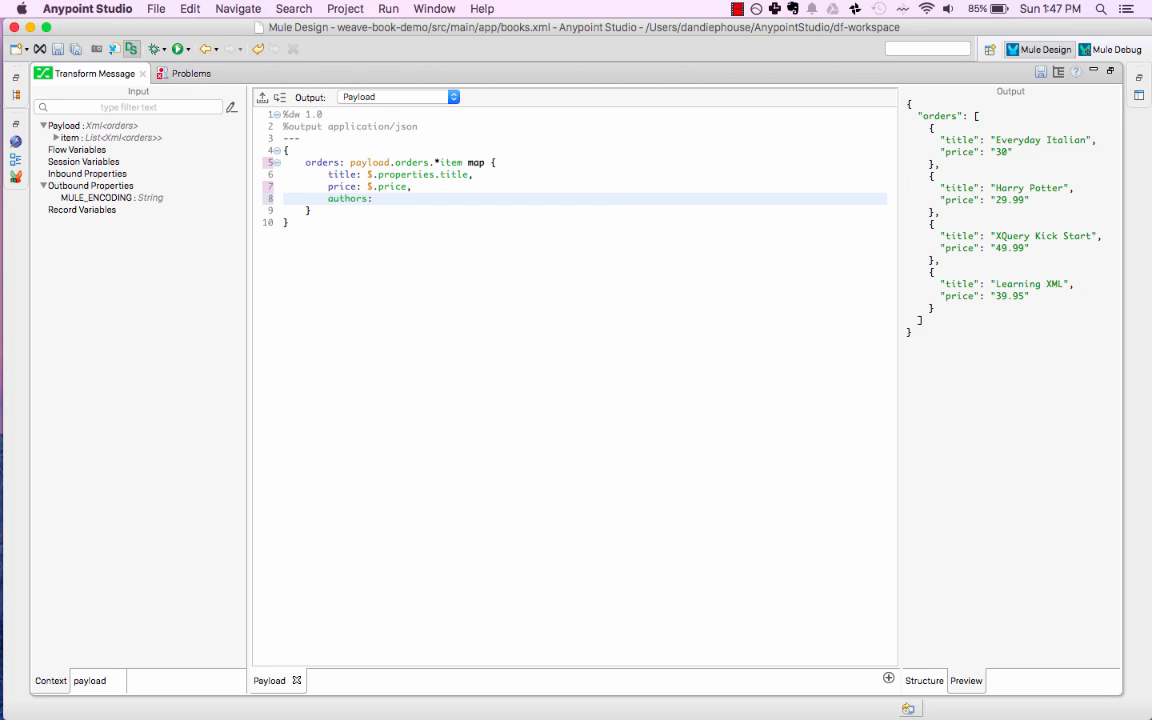
pyautogui.write('$.properties.authors')
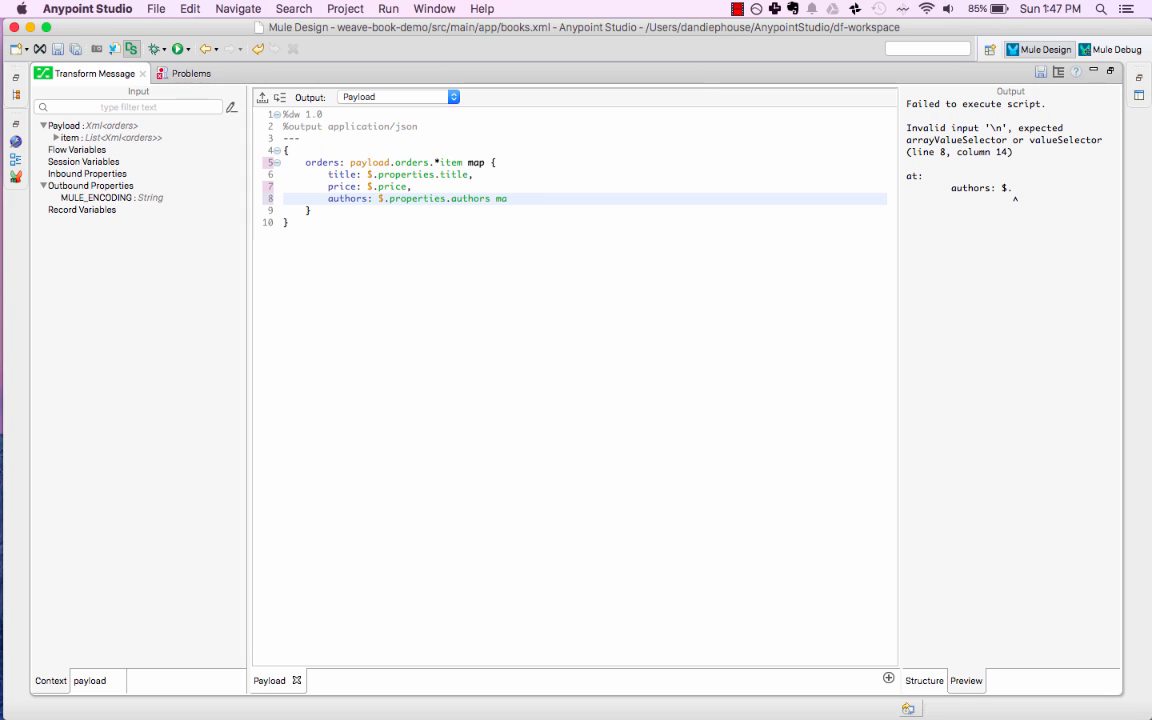
pyautogui.write('map {')
pyautogui.write('author: $')
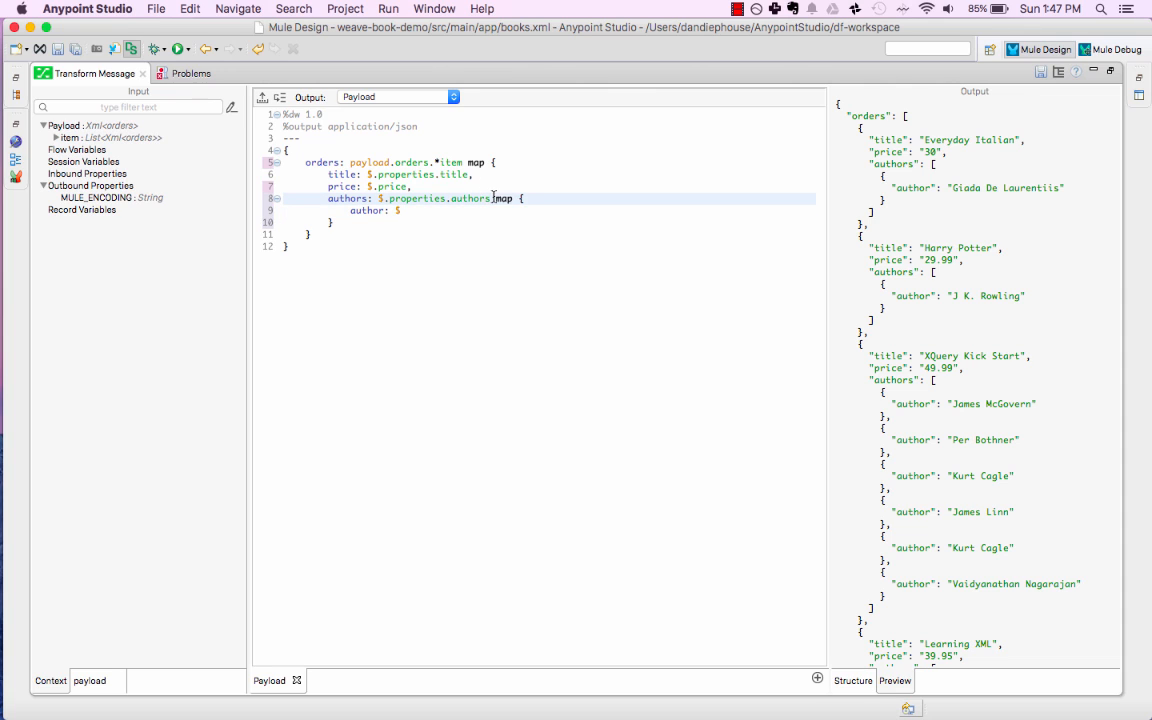
pyautogui.write('distinctBy $')
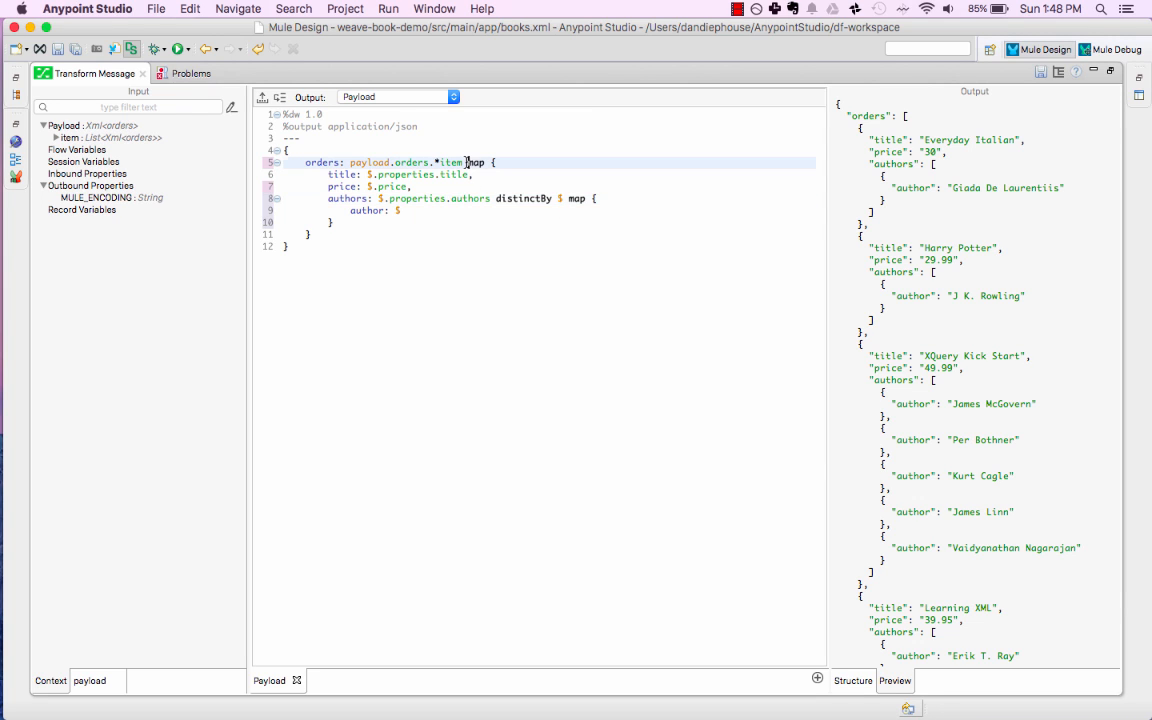
pyautogui.write('filter')
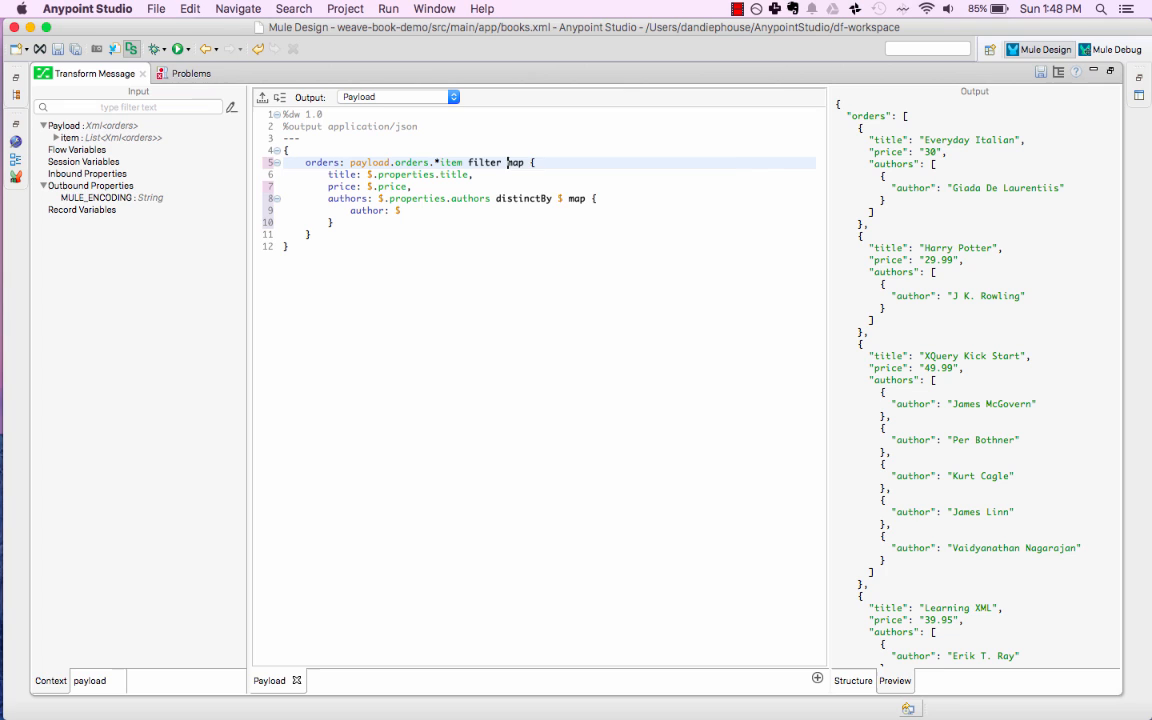
pyautogui.write('$.properties.year > 2004')
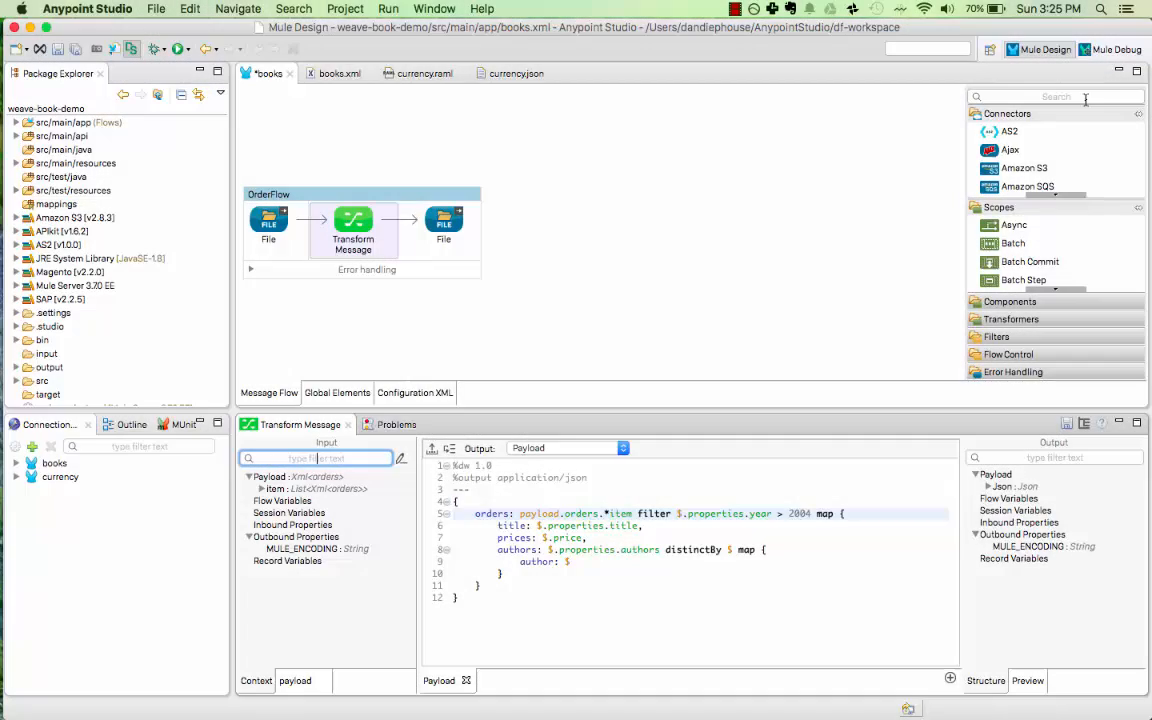
# - Add a Message Enricher targeting flowVars.currencies around an HTTP request named Get Currencies
pyautogui.write('enri')
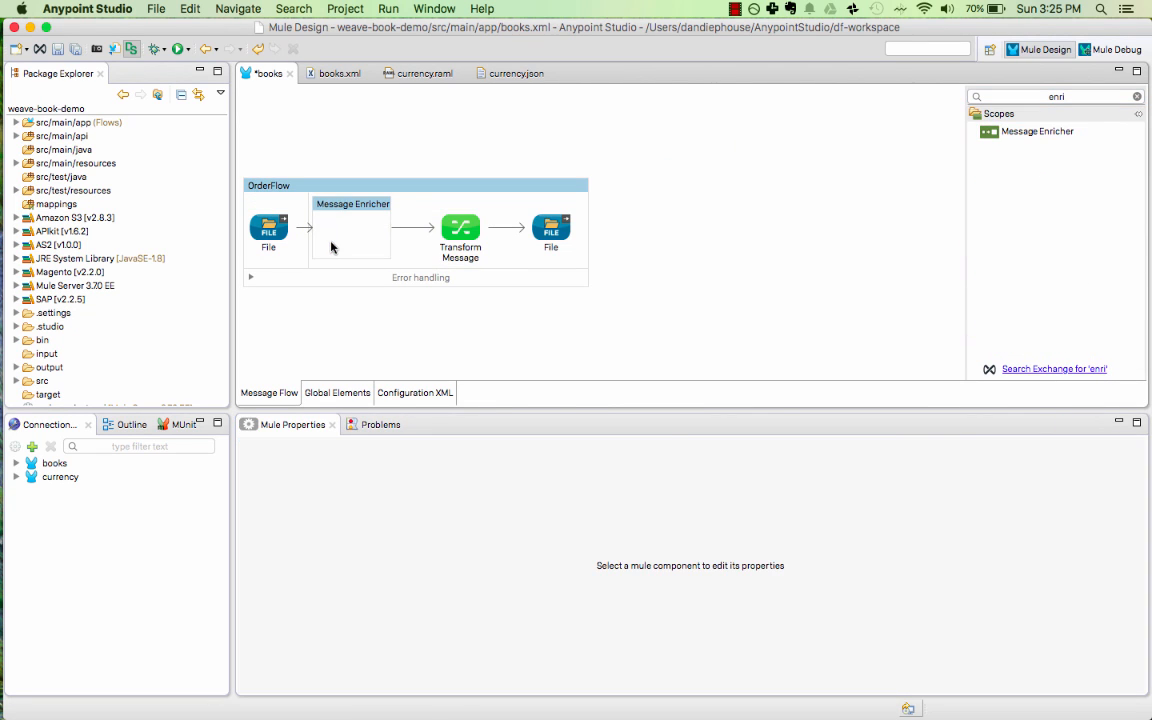
pyautogui.click(352, 225)
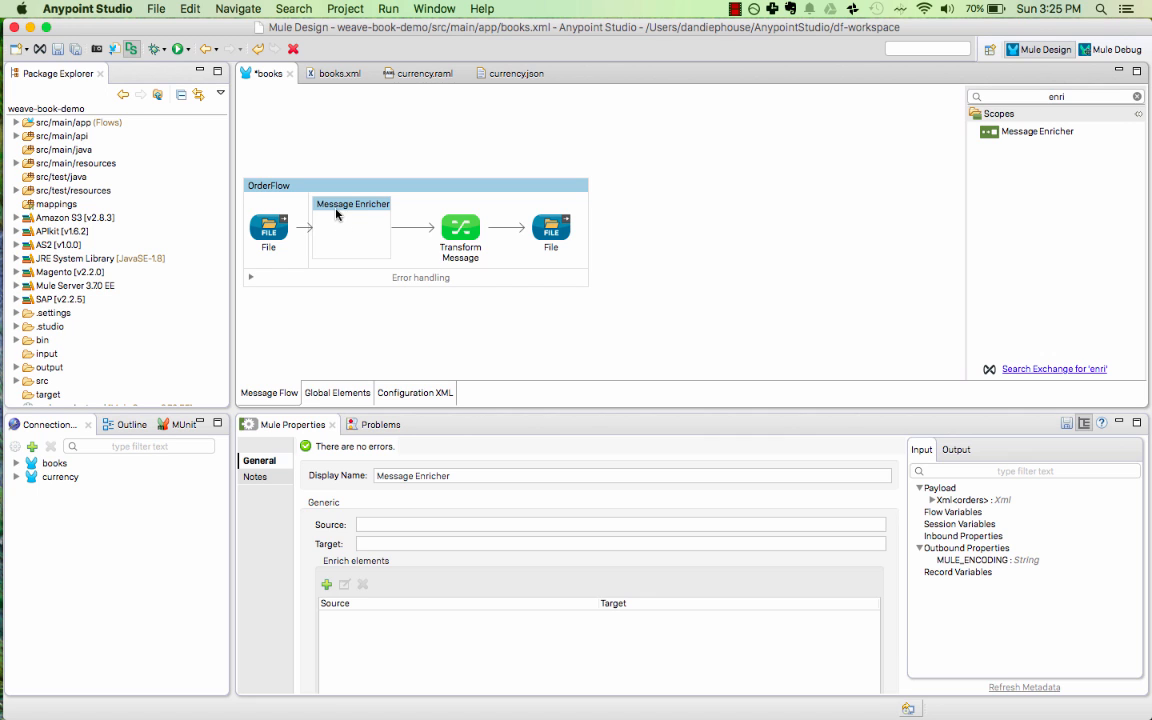
pyautogui.write('flowV')
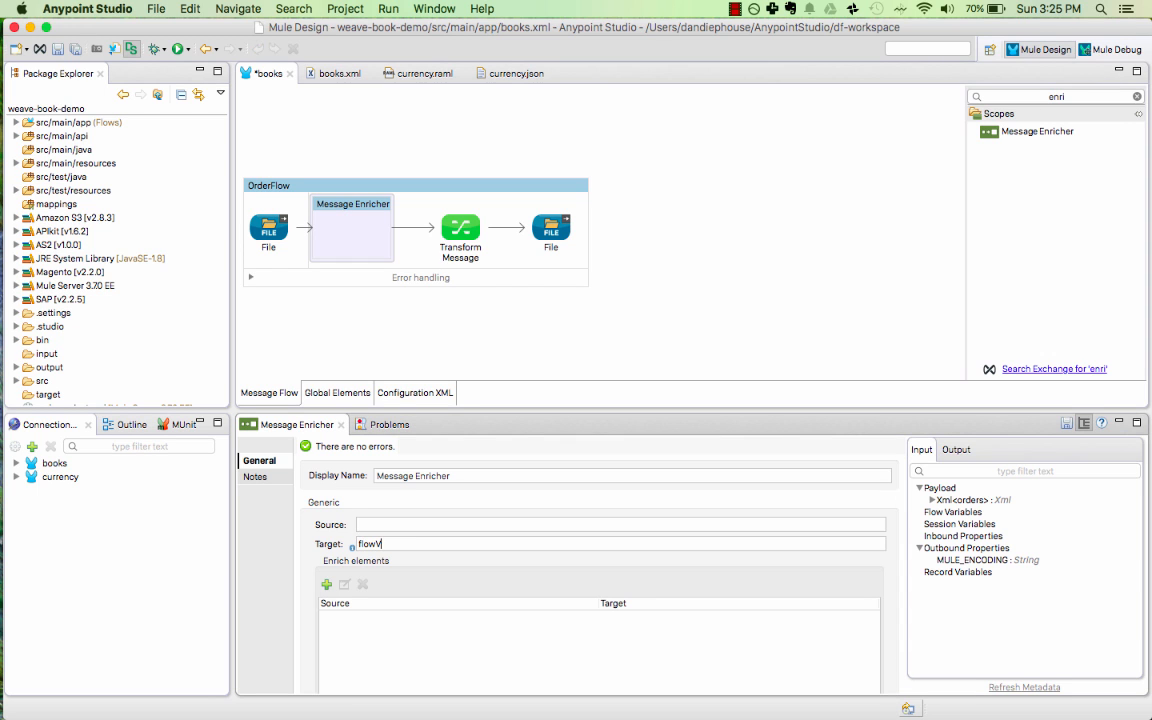
pyautogui.write('ars.currencies')
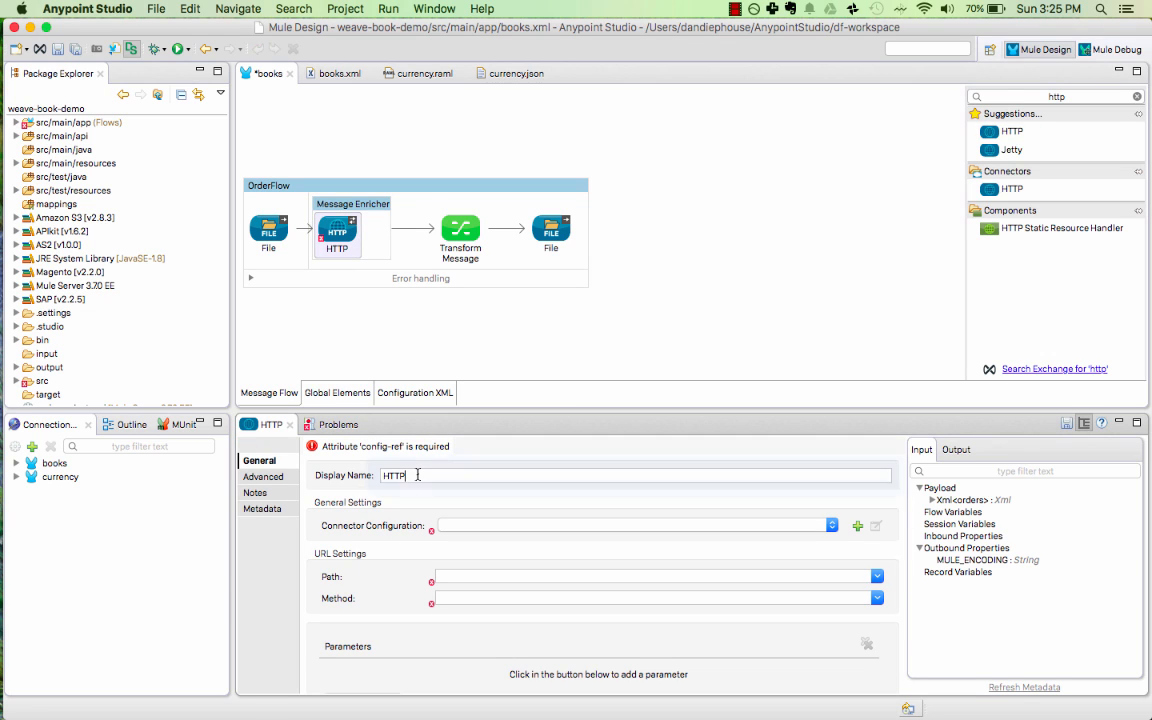
pyautogui.write('Get Currencies')
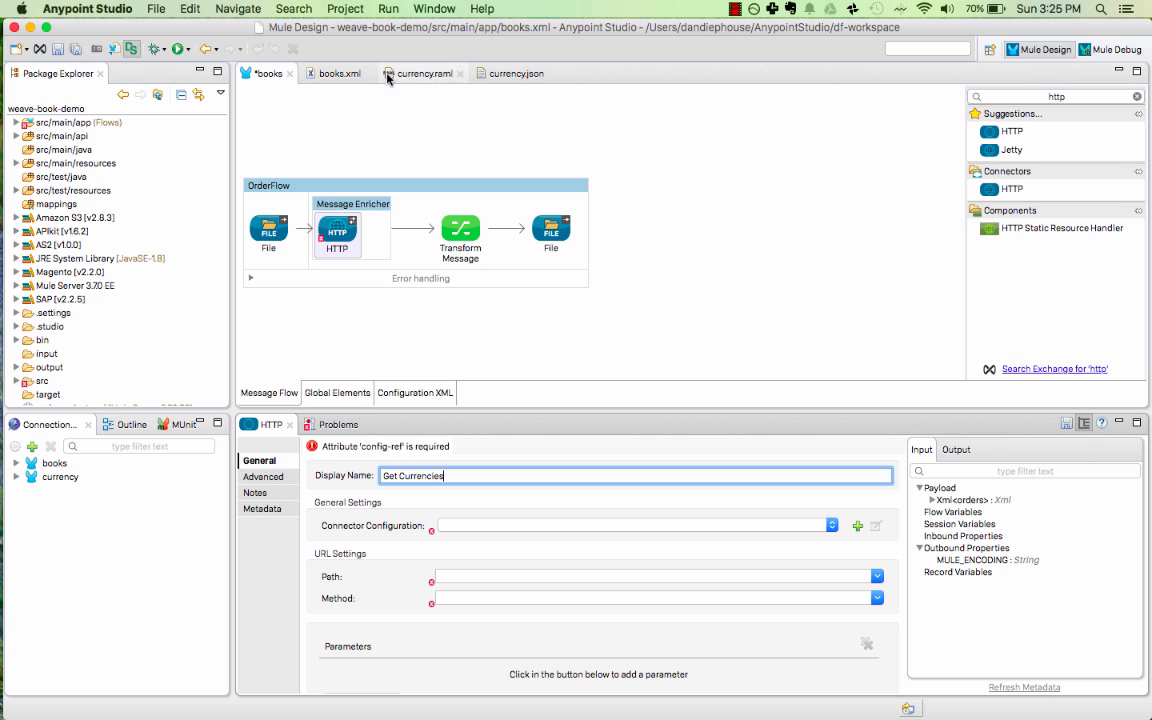
pyautogui.click(424, 73)
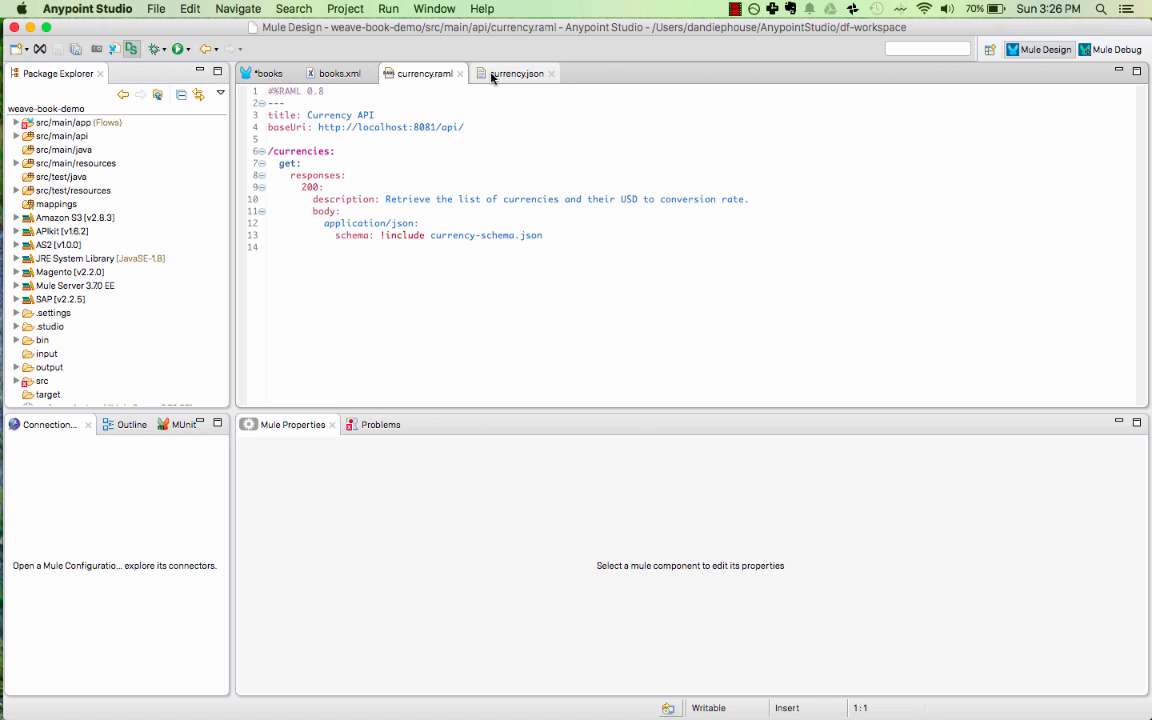
pyautogui.click(517, 73)
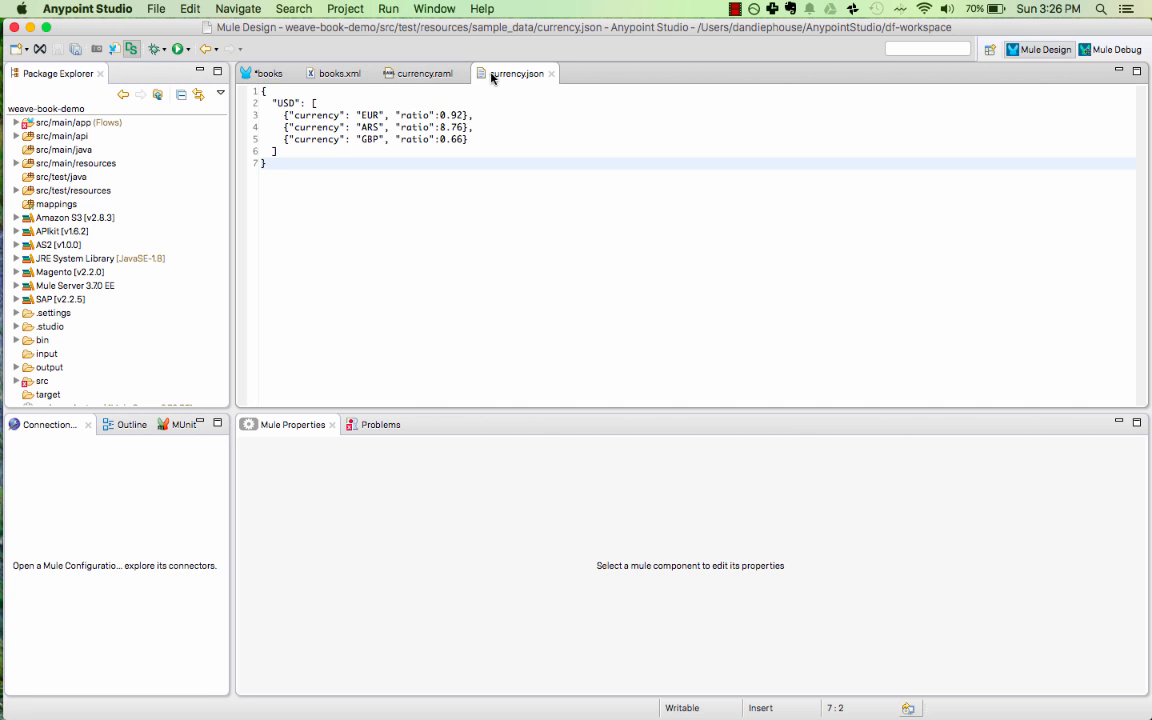
pyautogui.click(267, 73)
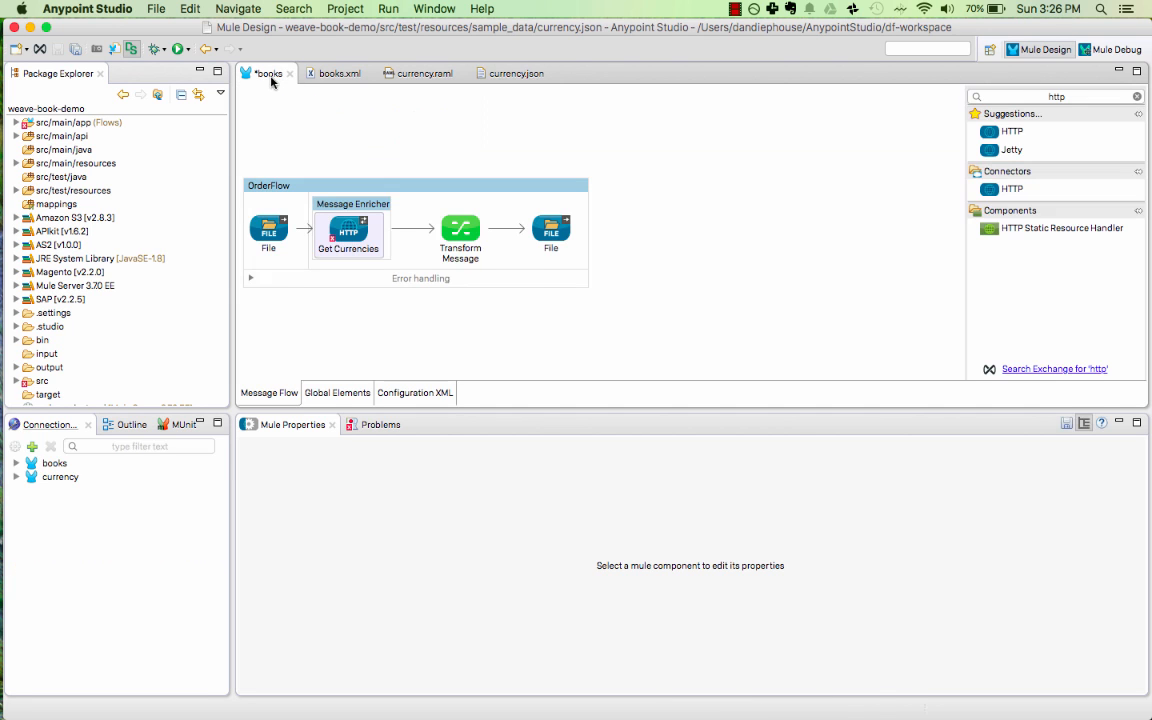
# - Give Get Currencies a currency.raml HTTP configuration calling GET /currencies
pyautogui.click(348, 231)
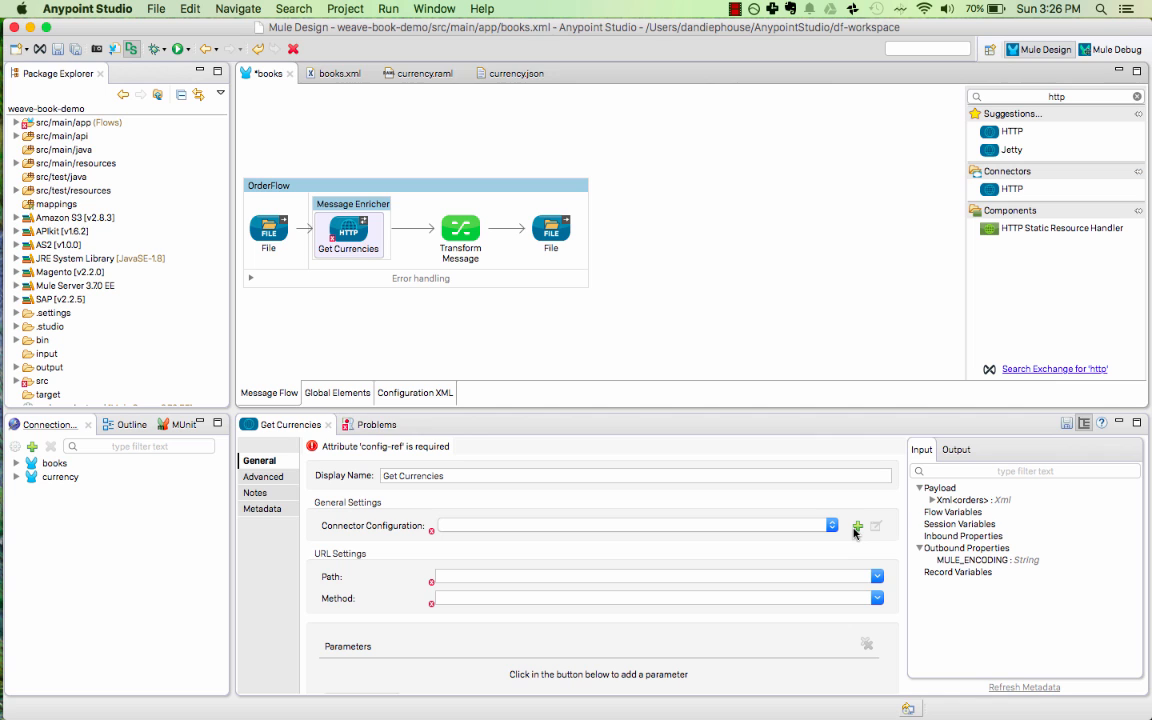
pyautogui.click(857, 526)
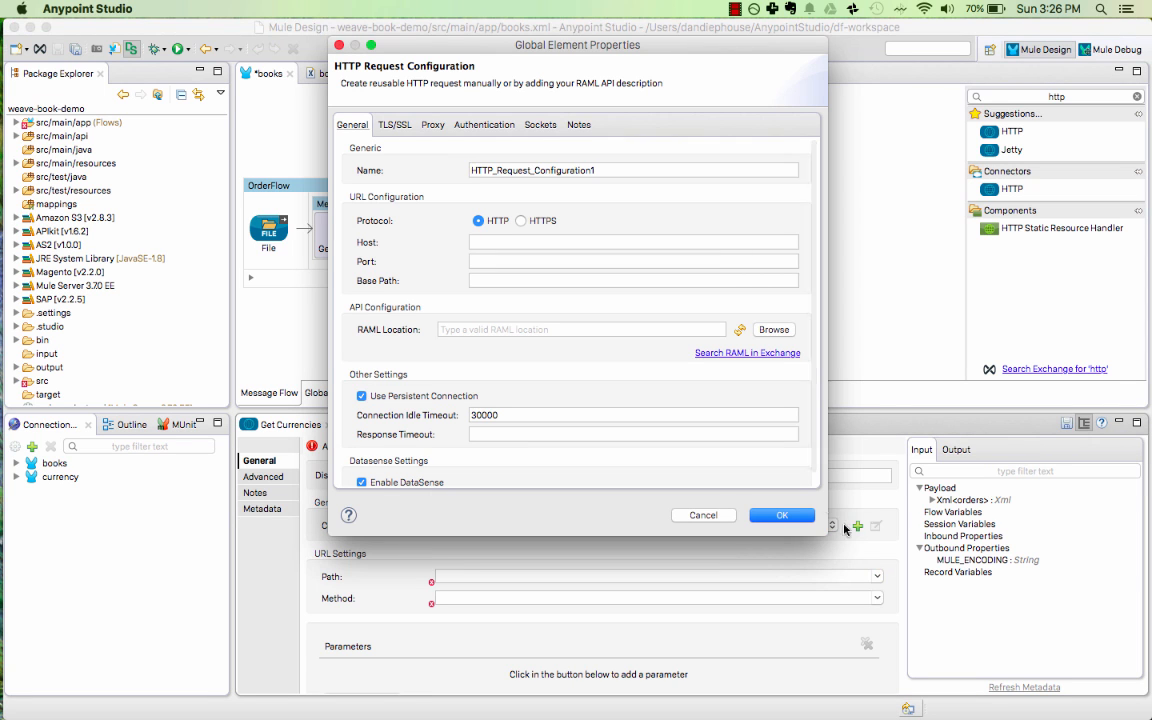
pyautogui.click(774, 329)
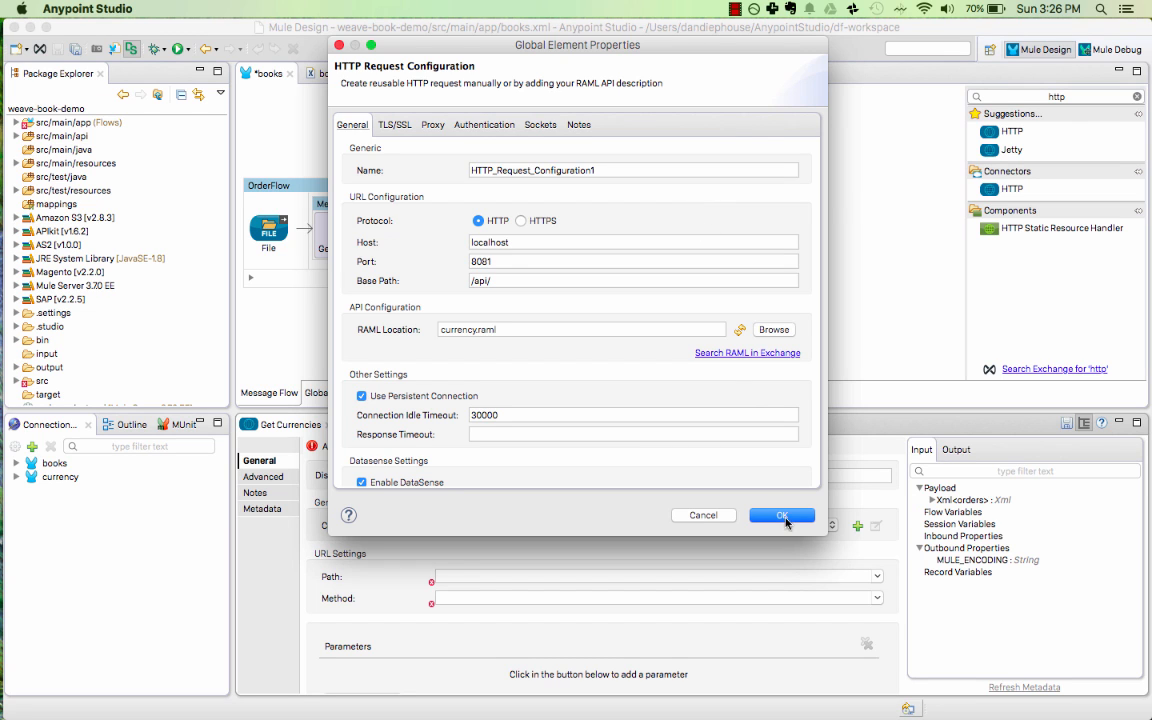
pyautogui.click(782, 515)
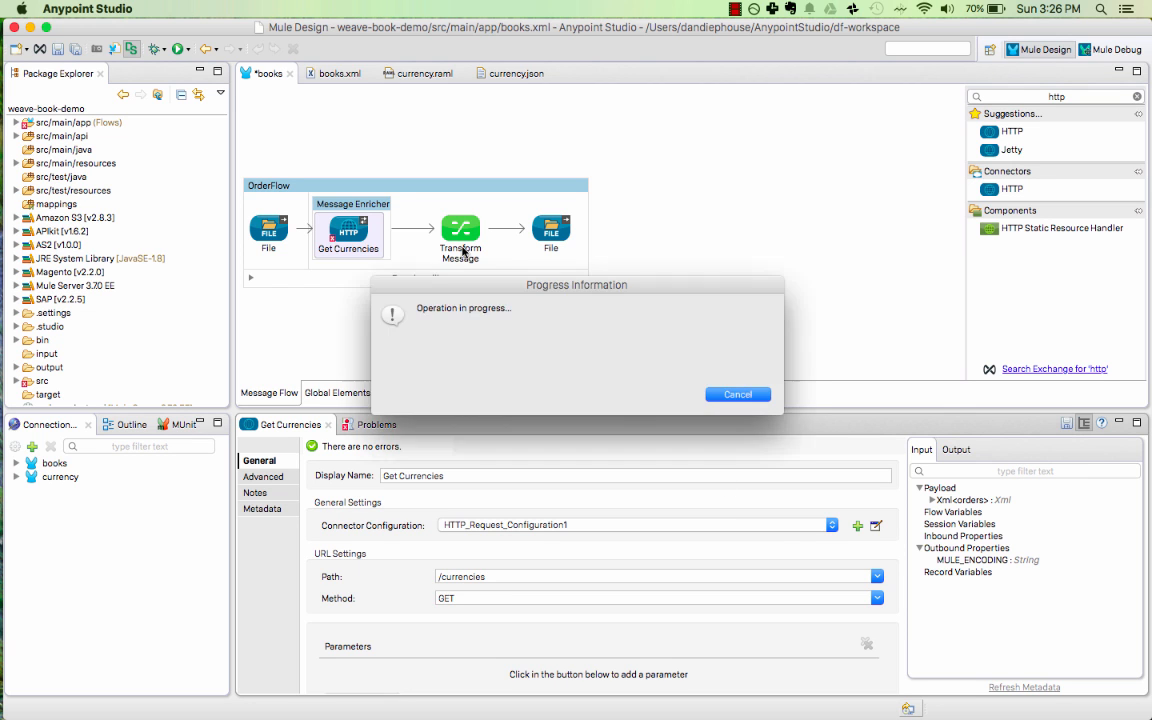
pyautogui.click(460, 235)
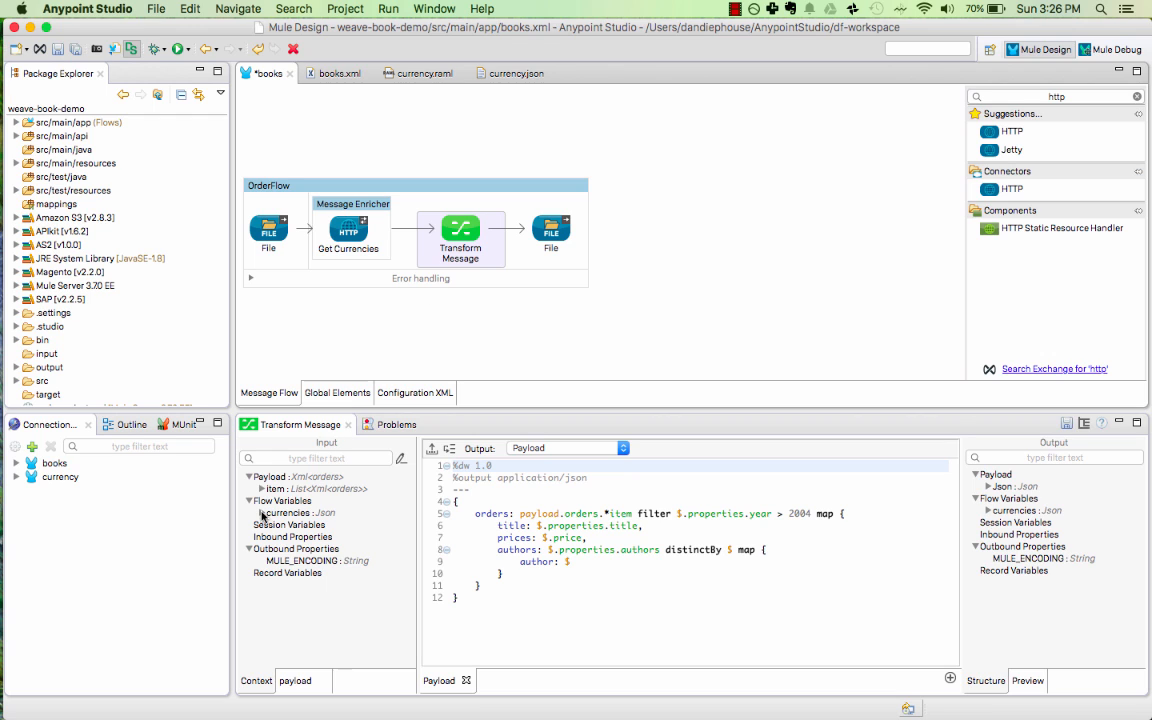
# - Copy currency.json's EUR, ARS and GBP rates into the currencies variable's sample data
pyautogui.click(285, 512)
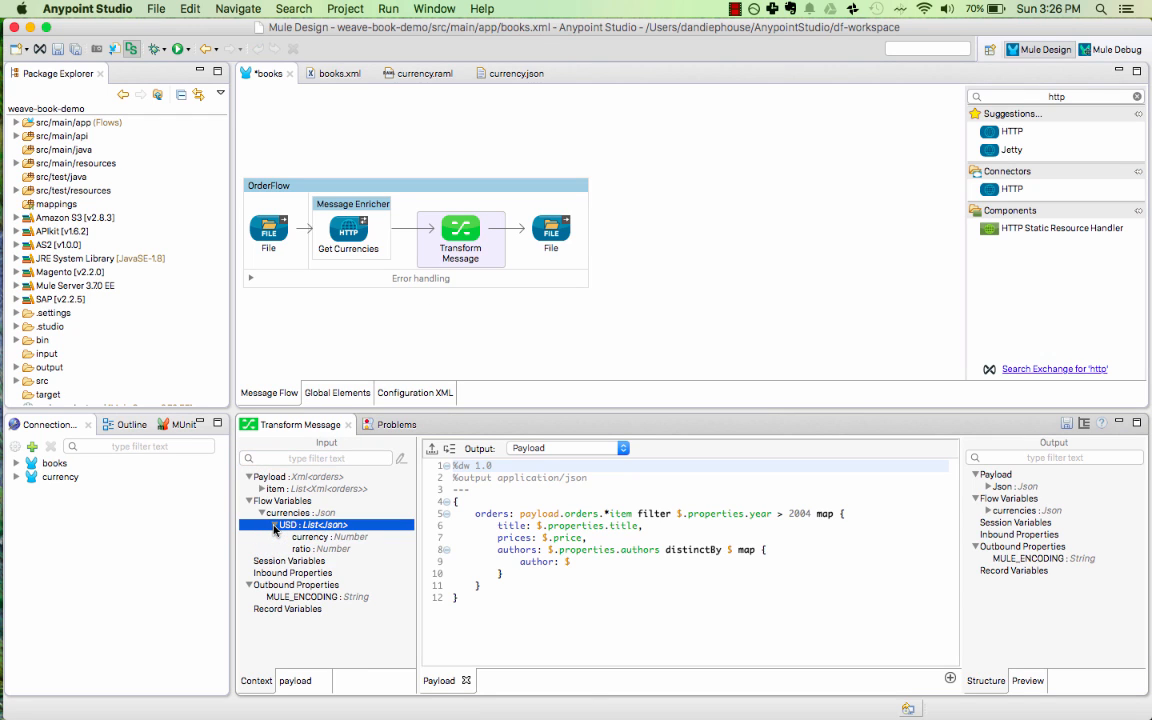
pyautogui.click(305, 513)
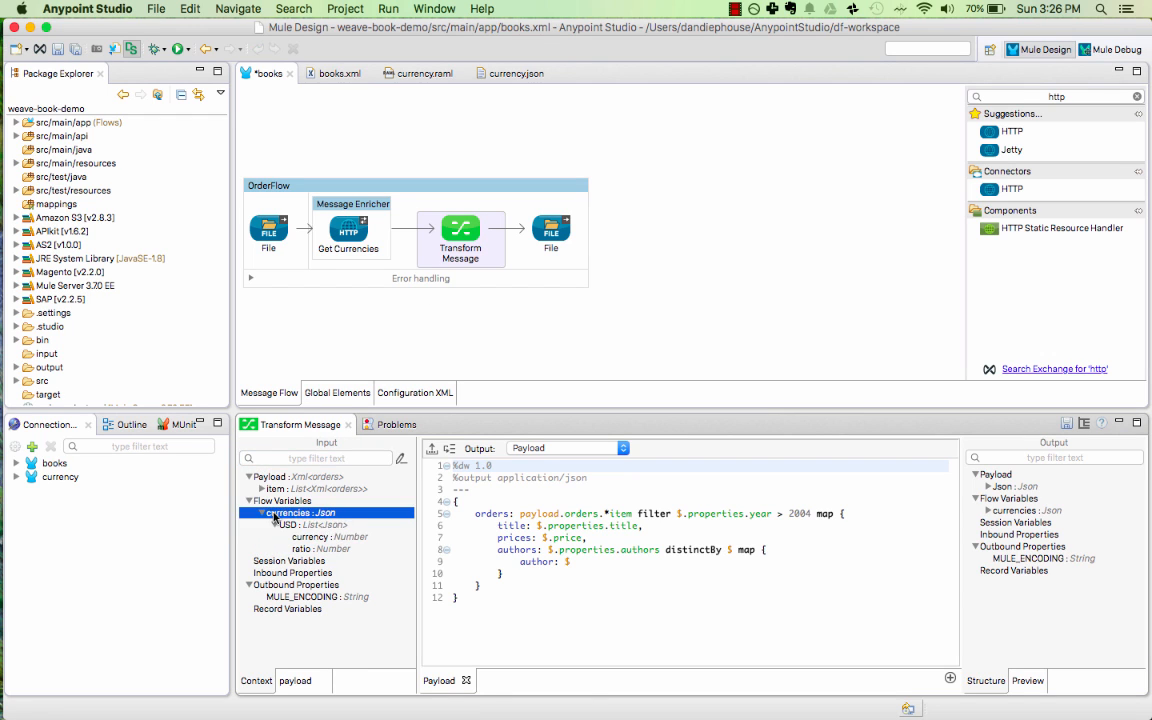
pyautogui.click(298, 512)
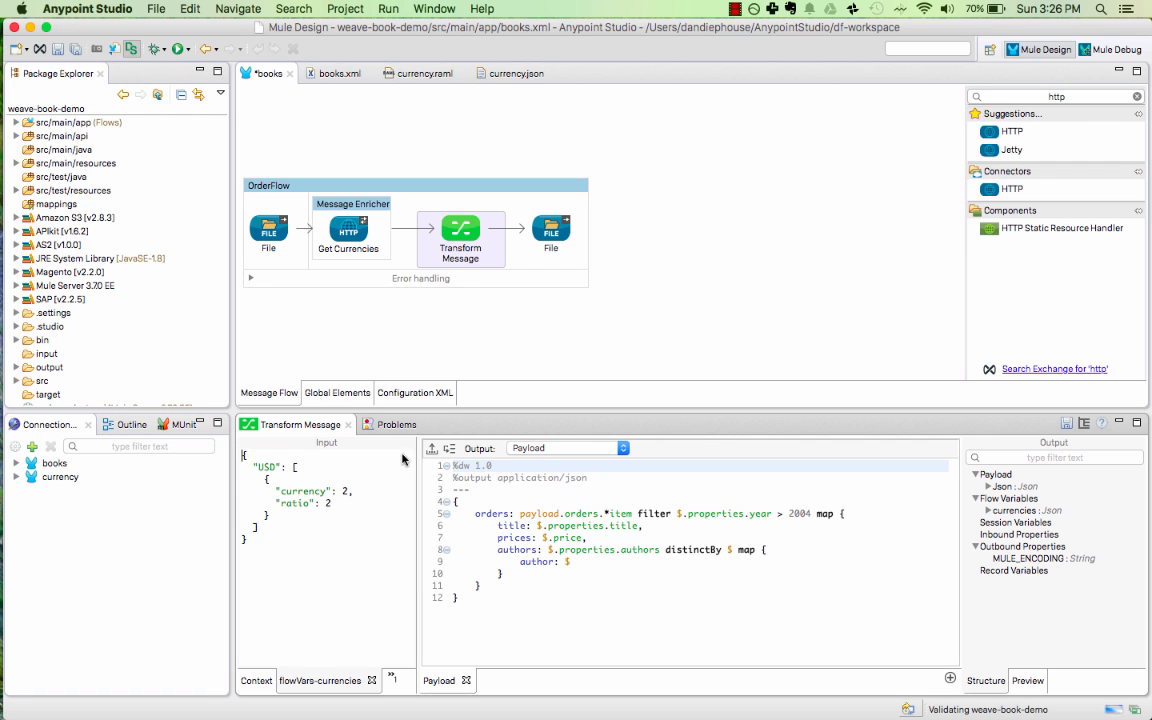
pyautogui.click(515, 73)
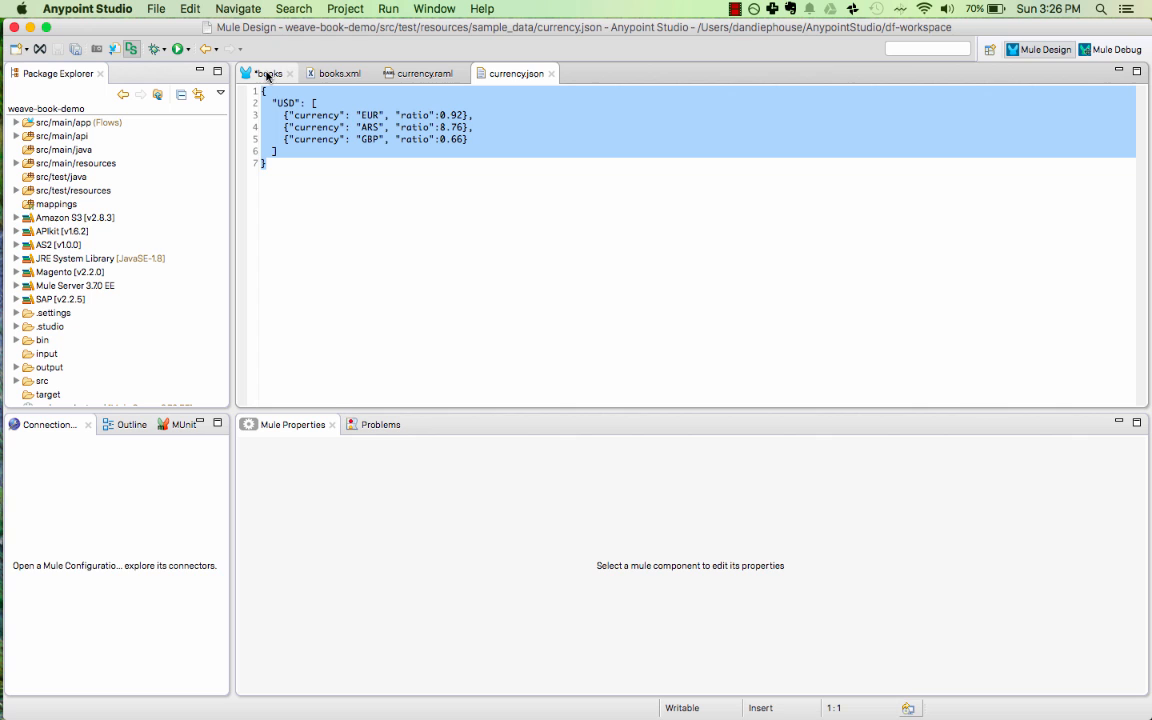
pyautogui.click(268, 73)
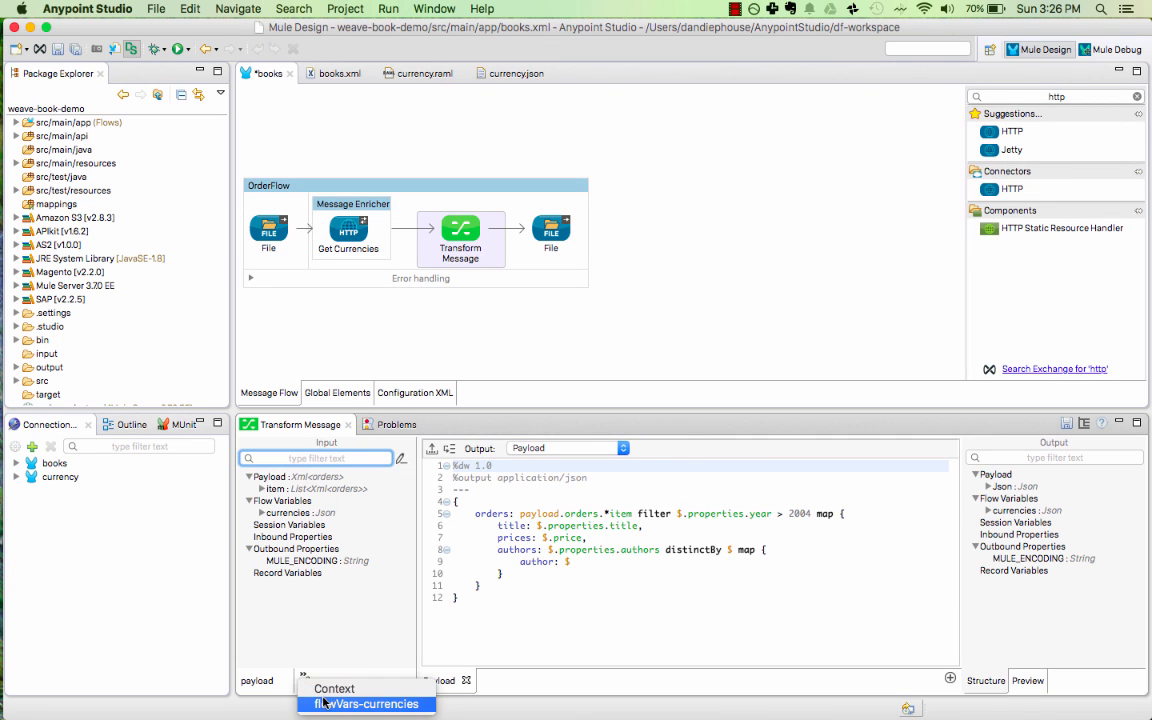
pyautogui.click(366, 704)
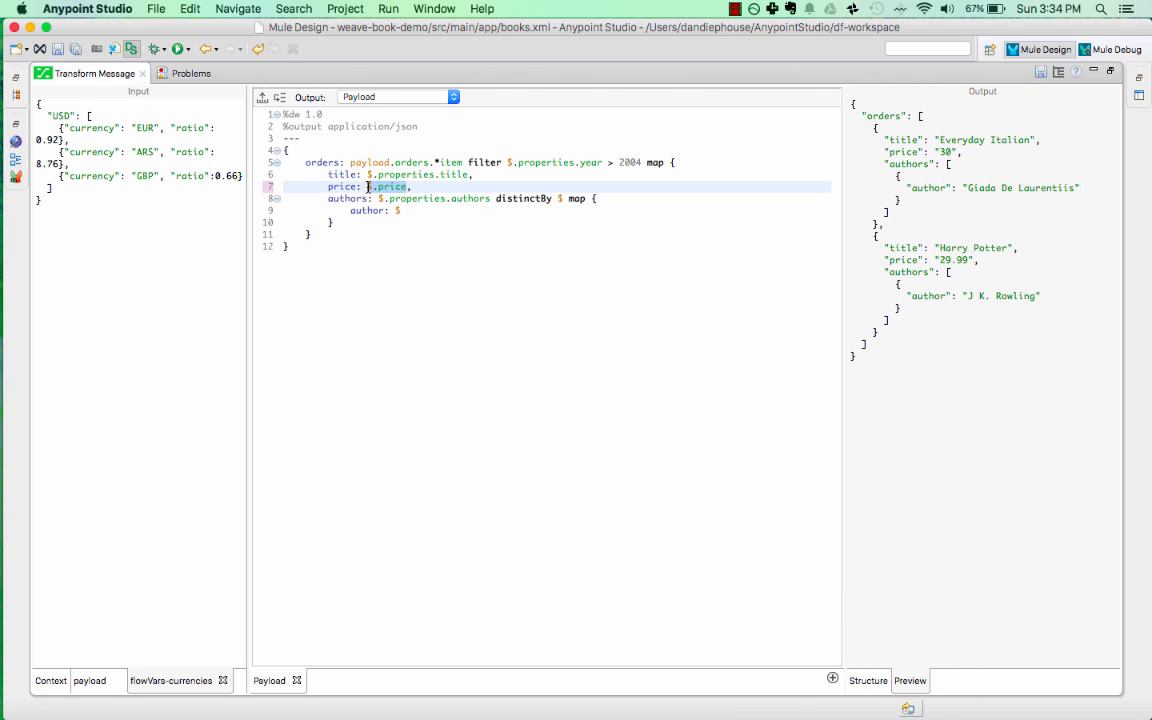
# - Set prices to flowVars.currencies.USD map { price: $.ratio } on line 7
pyautogui.write('flow')
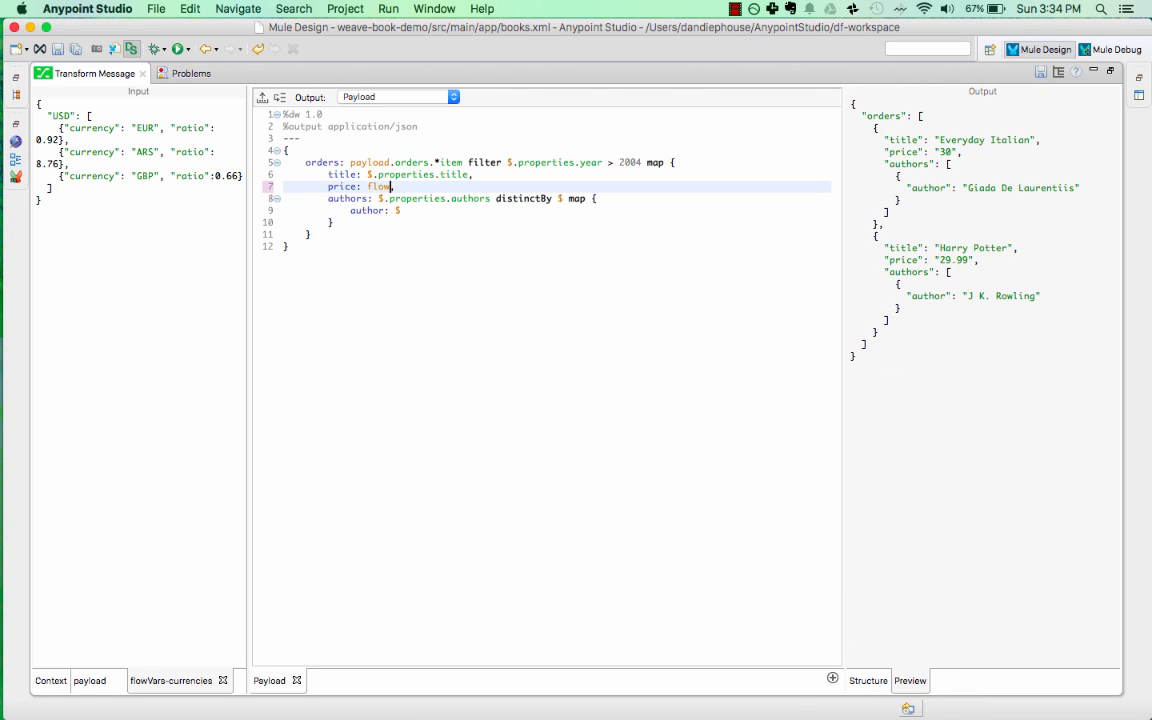
pyautogui.write('Vars.currencies.USD map {},')
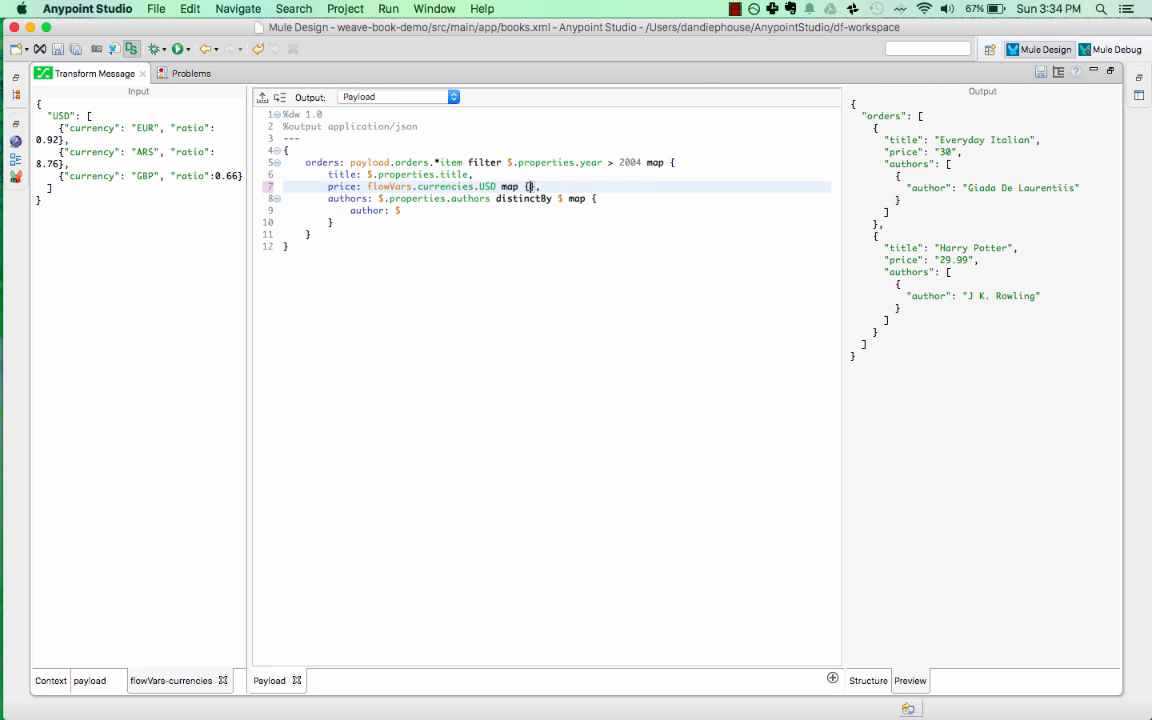
pyautogui.write('price')
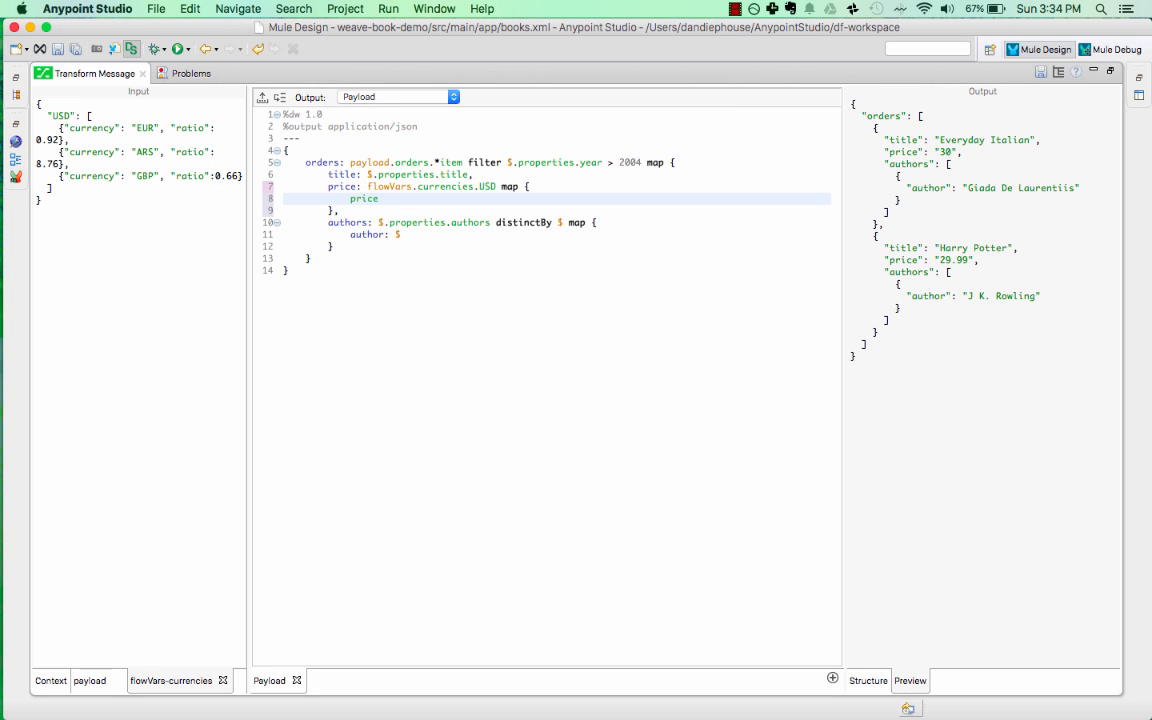
pyautogui.write('$')
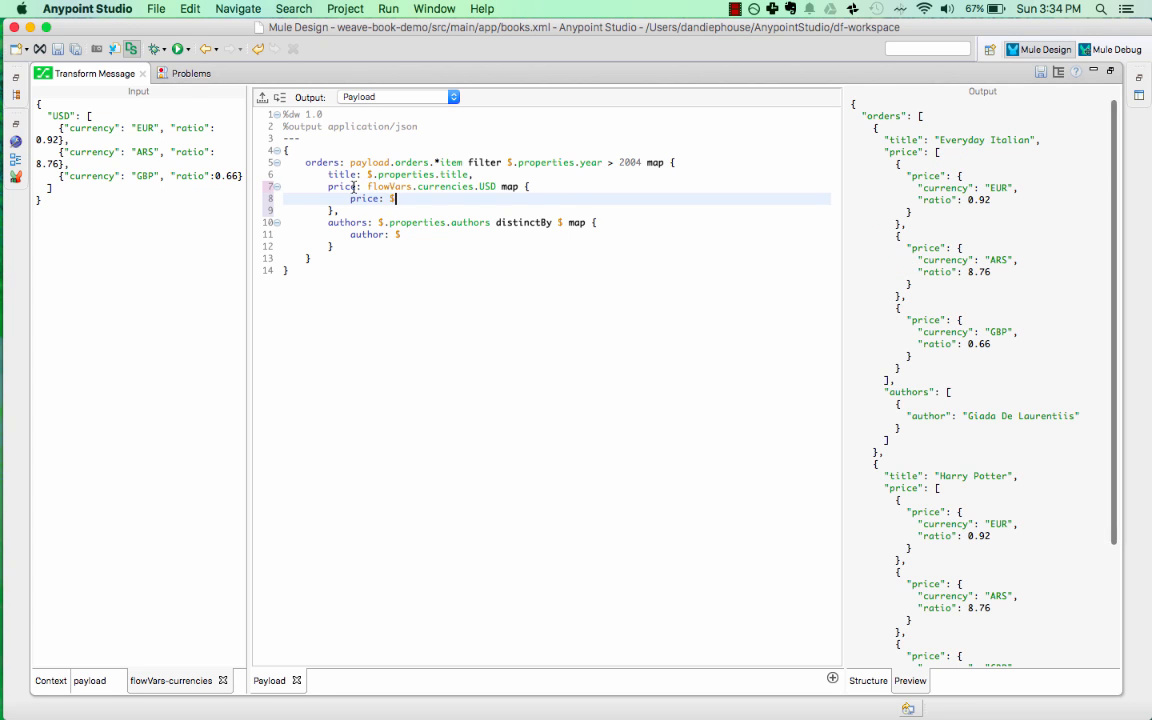
pyautogui.write('s')
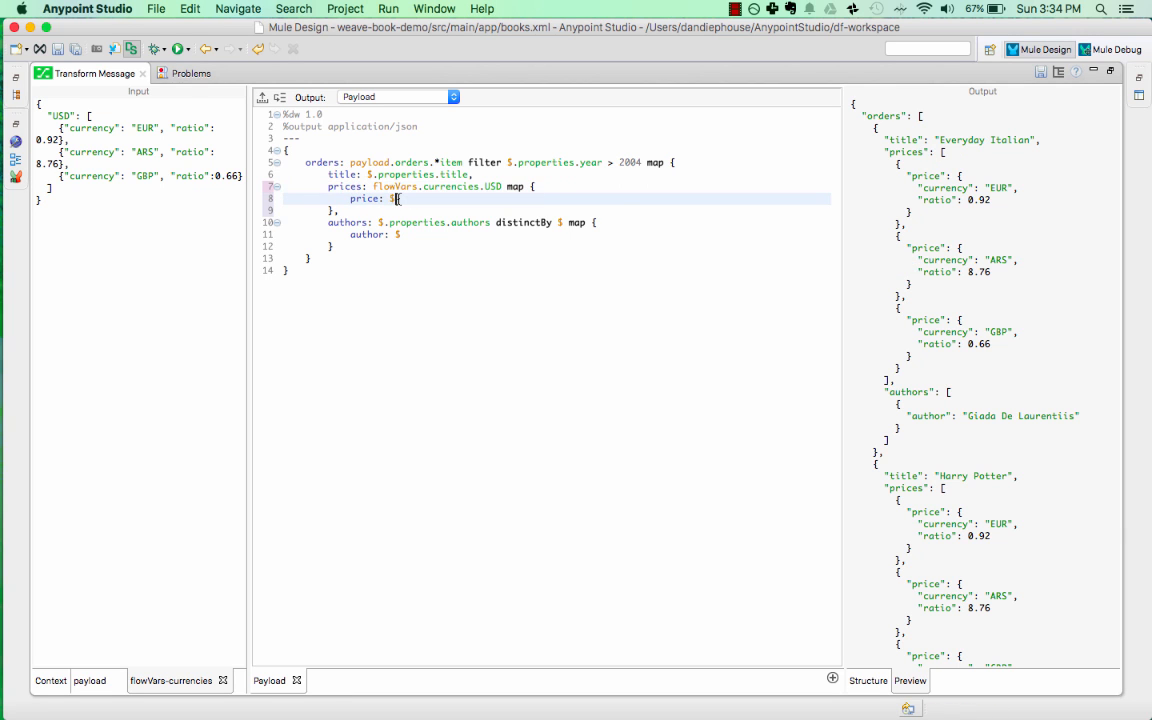
pyautogui.write('.ratio')
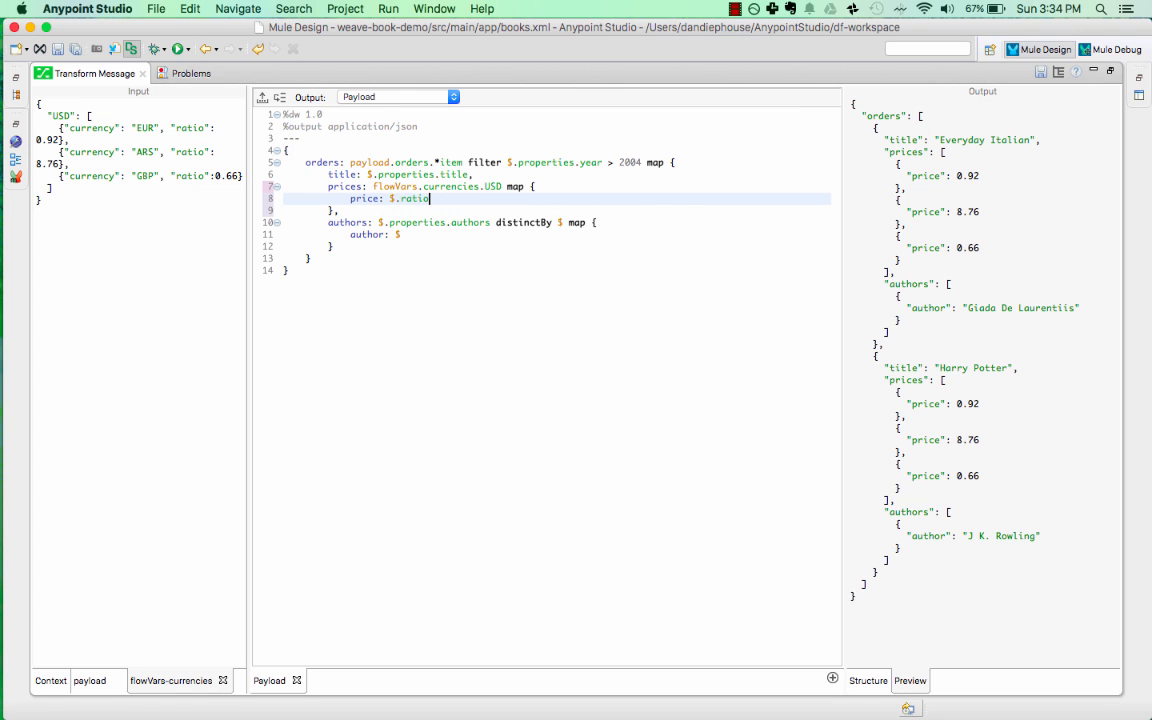
pyautogui.moveTo(413, 198)
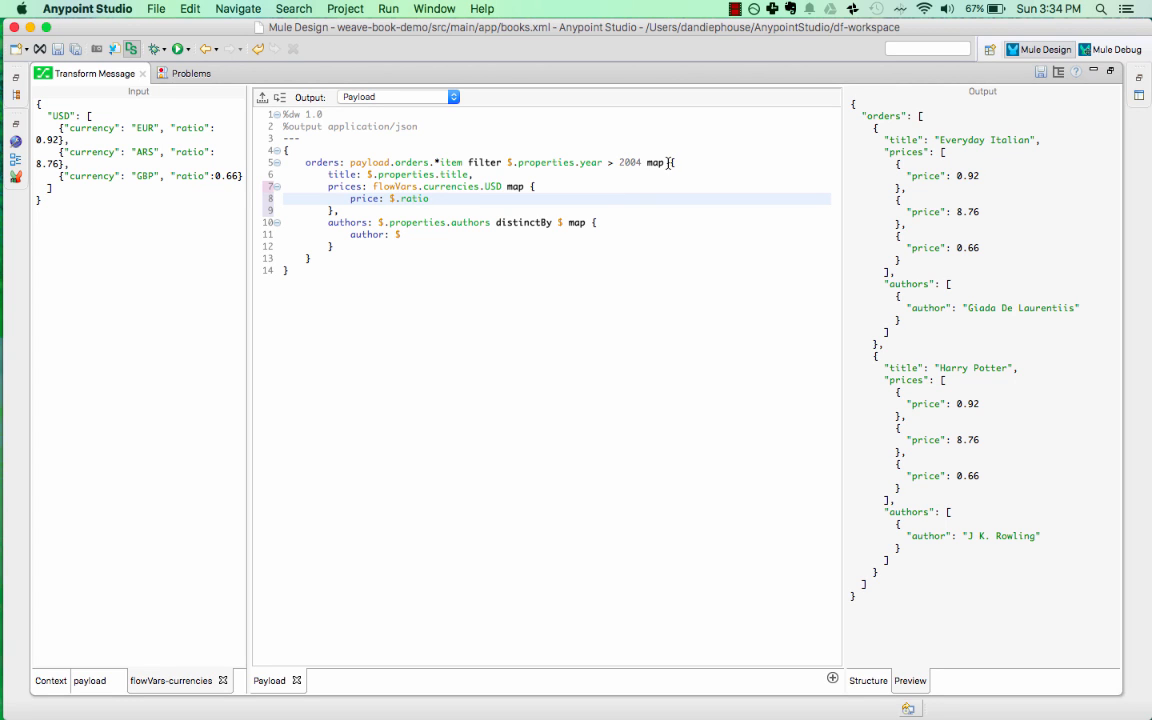
pyautogui.press('Return')
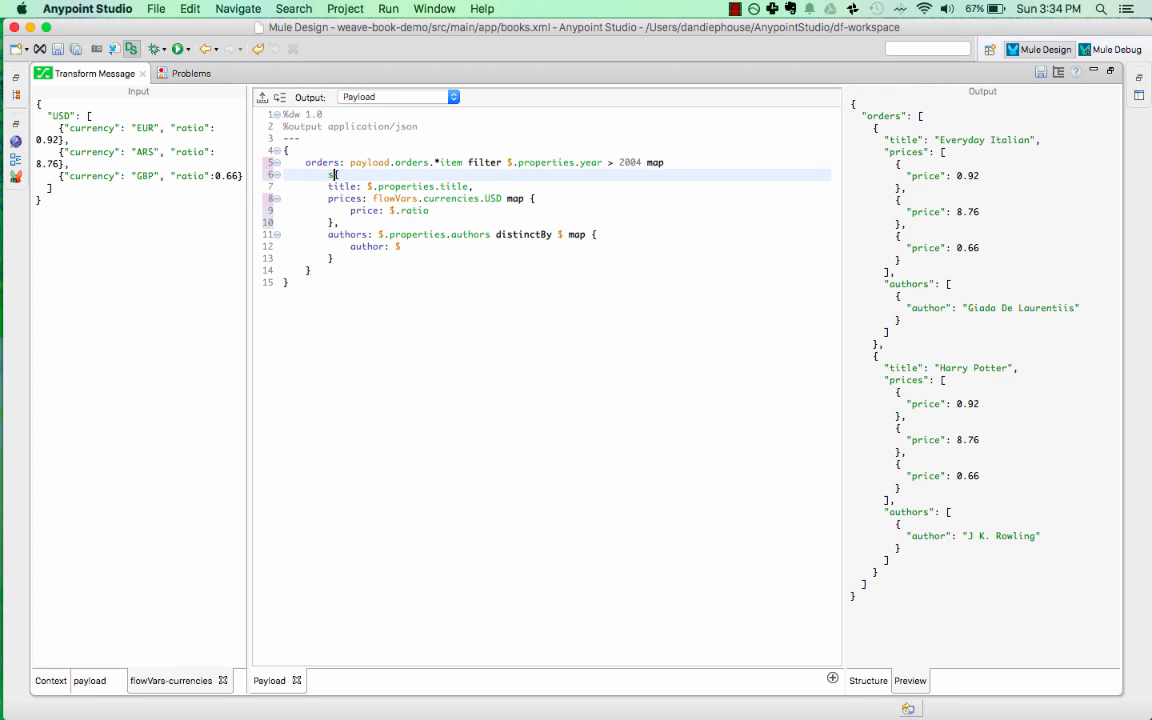
# - Add using (item = $), set price to $.ratio * item.price, and add currency: $.currency
pyautogui.write('using (item = $')
pyautogui.click(556, 210)
pyautogui.write(' * item.price')
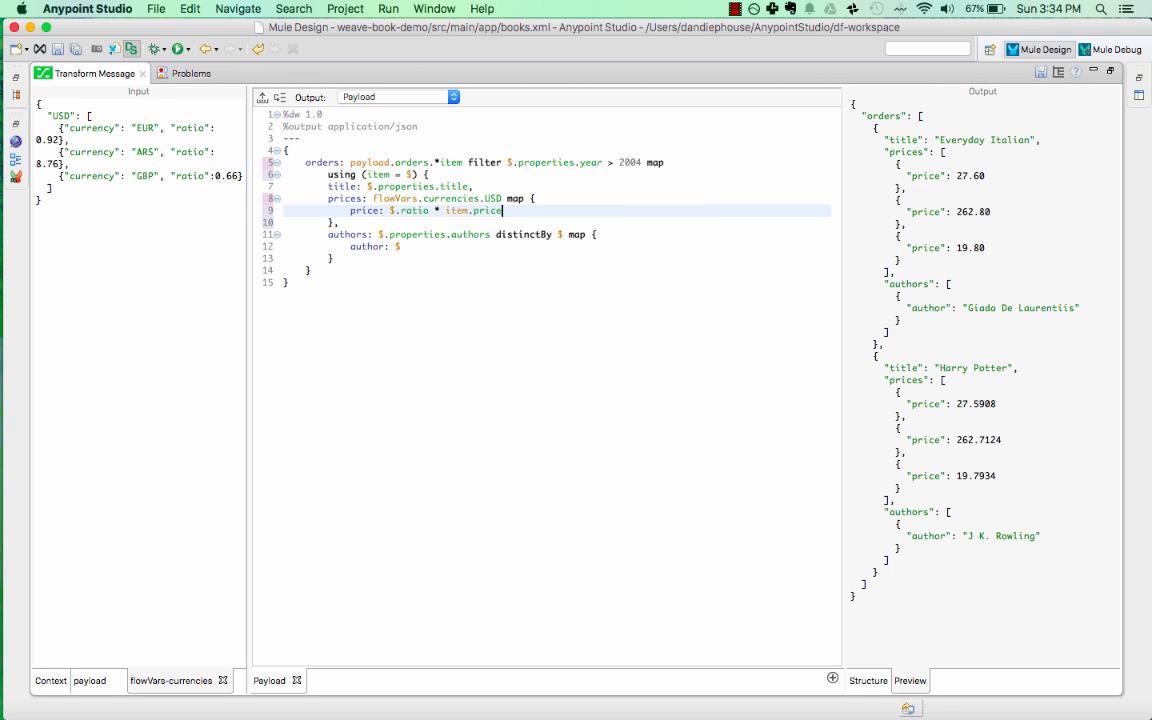
pyautogui.write('currency: $.currency')
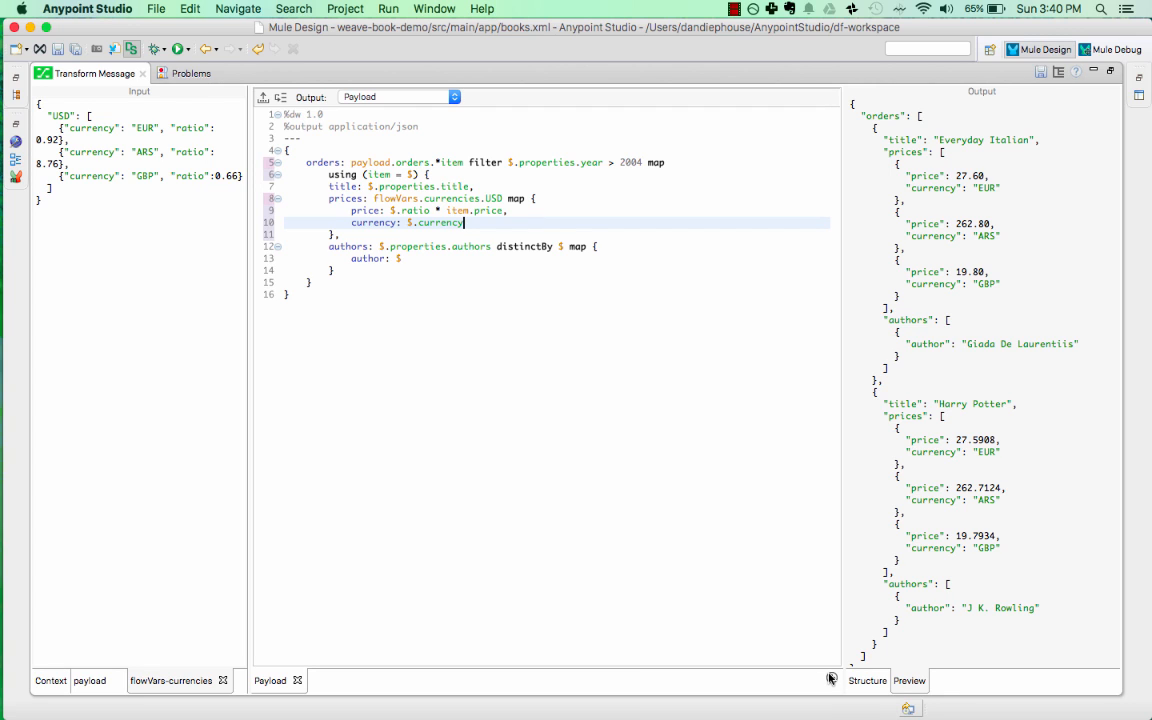
# - In the report variable script, write [{ totalNumberOfItems: 0, totalAmount: 0, averageSellingPrice: 0 }]
pyautogui.click(397, 96)
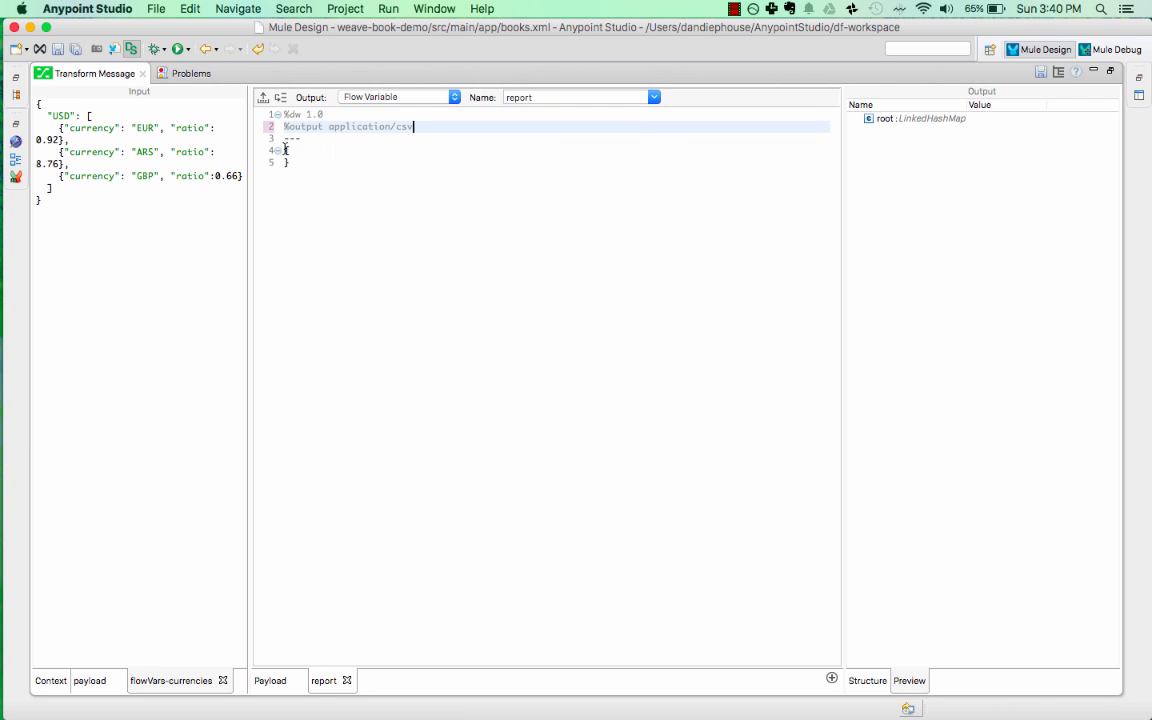
pyautogui.write('[{')
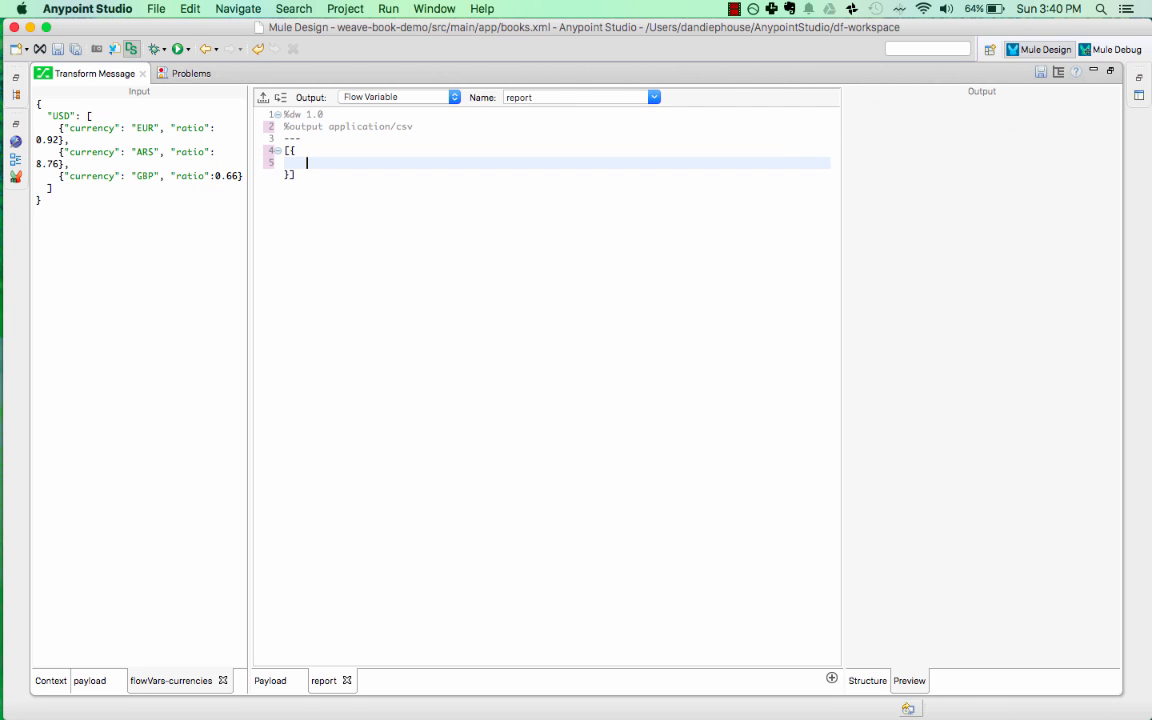
pyautogui.write('totalNumber')
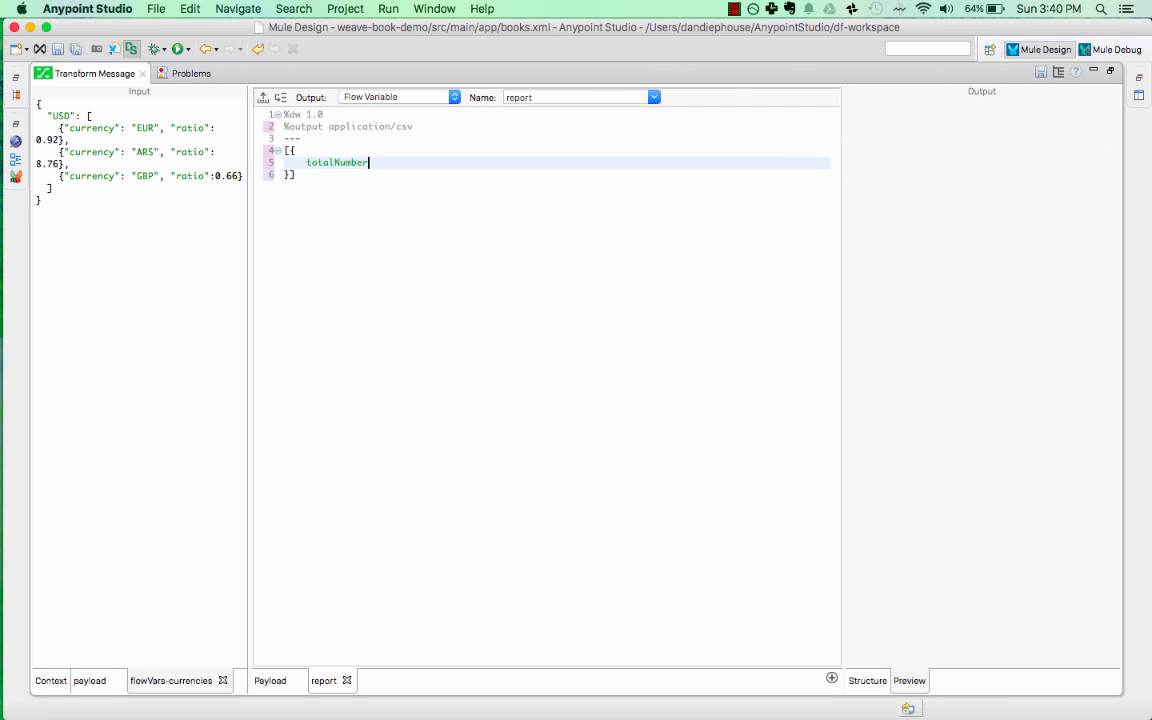
pyautogui.write('OfItems: 0')
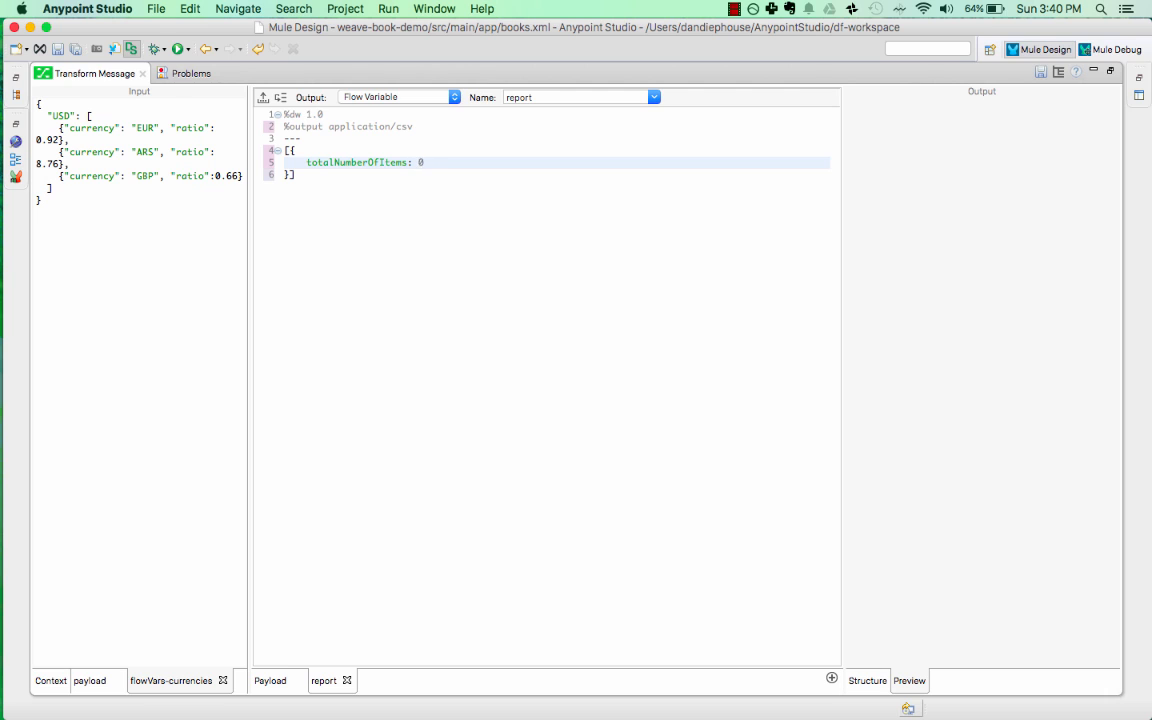
pyautogui.write('totalAmount: 0')
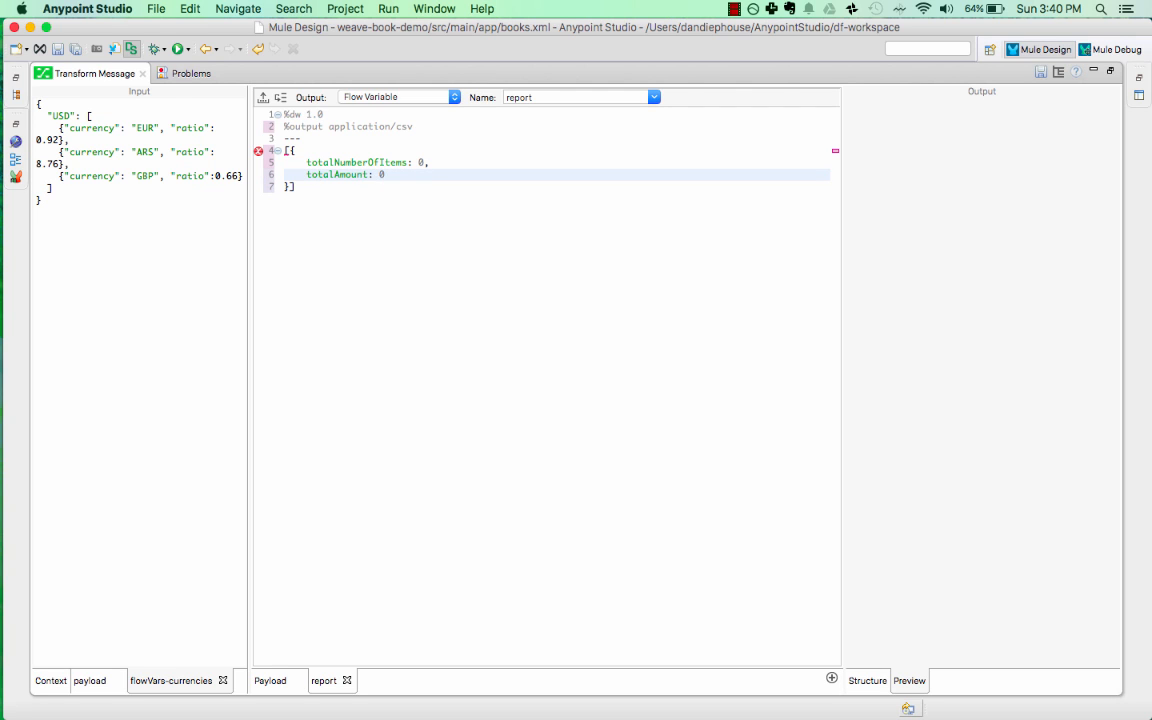
pyautogui.write('averageSellingPrice: 0')
pyautogui.click(556, 162)
pyautogui.write('sizeO')
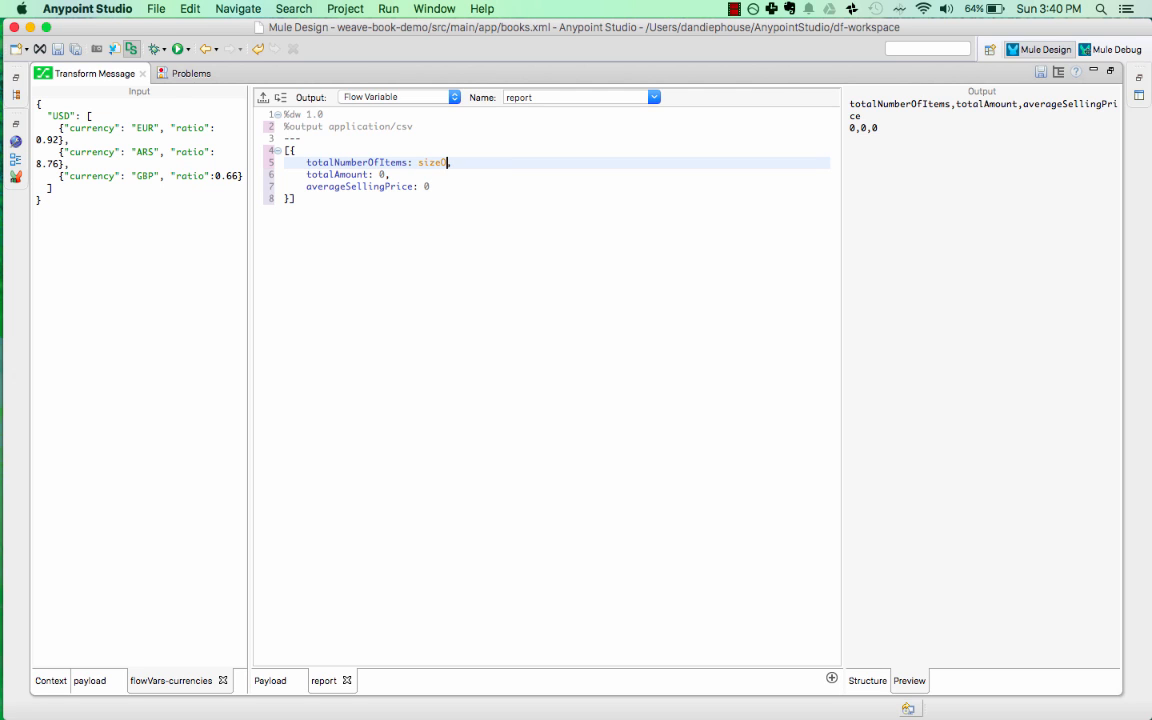
# - Set the fields to sizeOf payload.orders.*item, then sum and avg of payload.orders.*item.price
pyautogui.write('payload.orders.*item,')
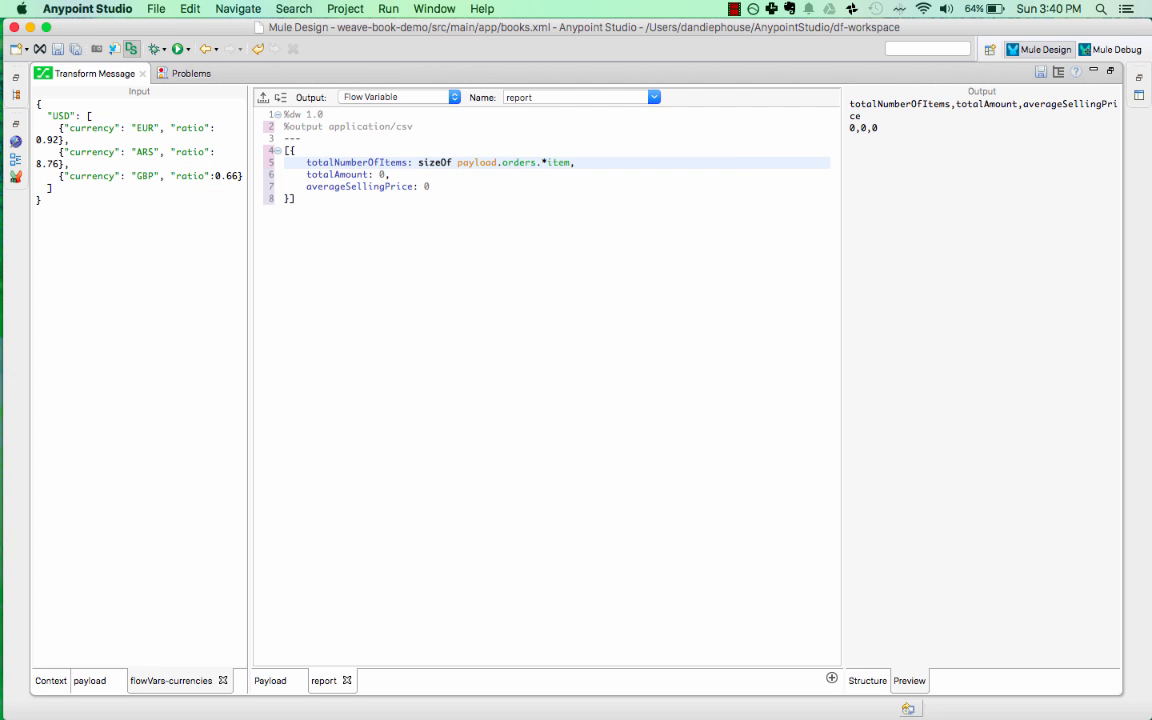
pyautogui.click(390, 174)
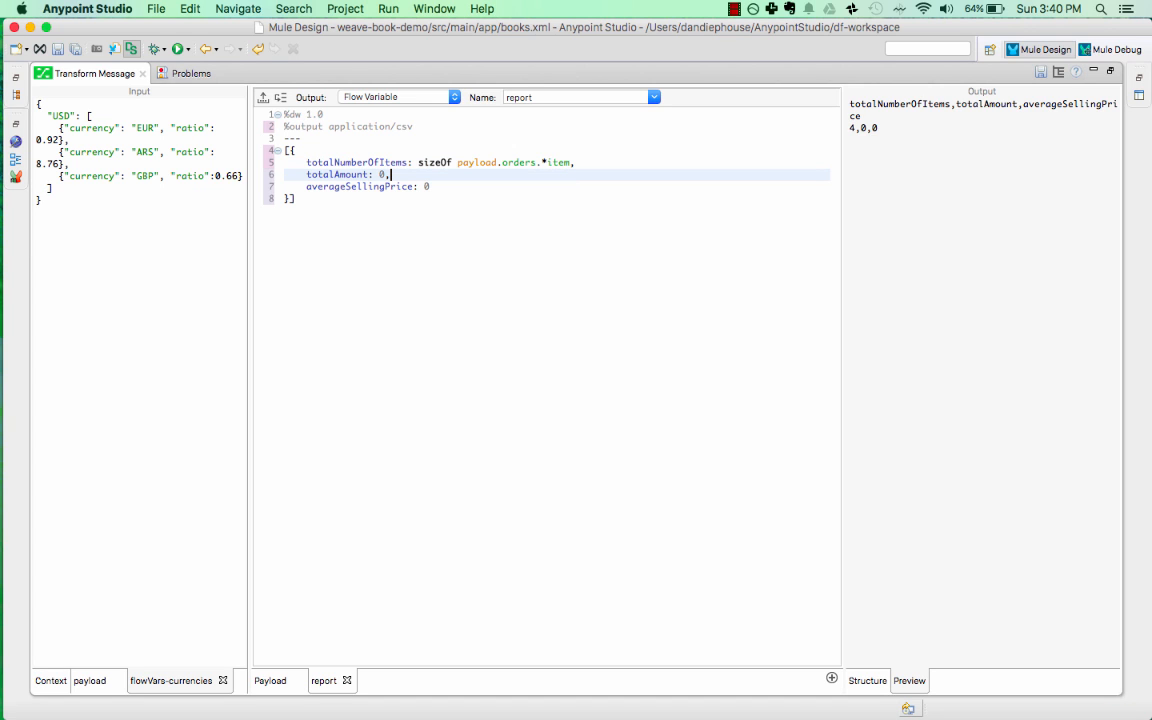
pyautogui.write('sum')
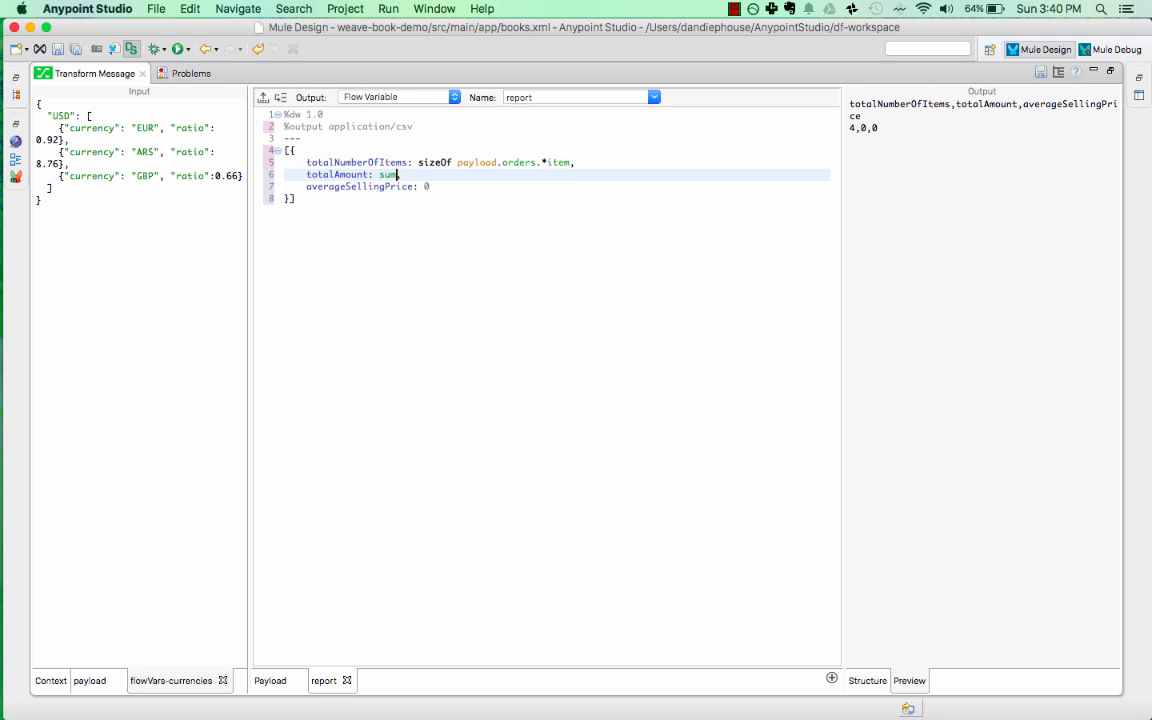
pyautogui.write('payload.orders.*')
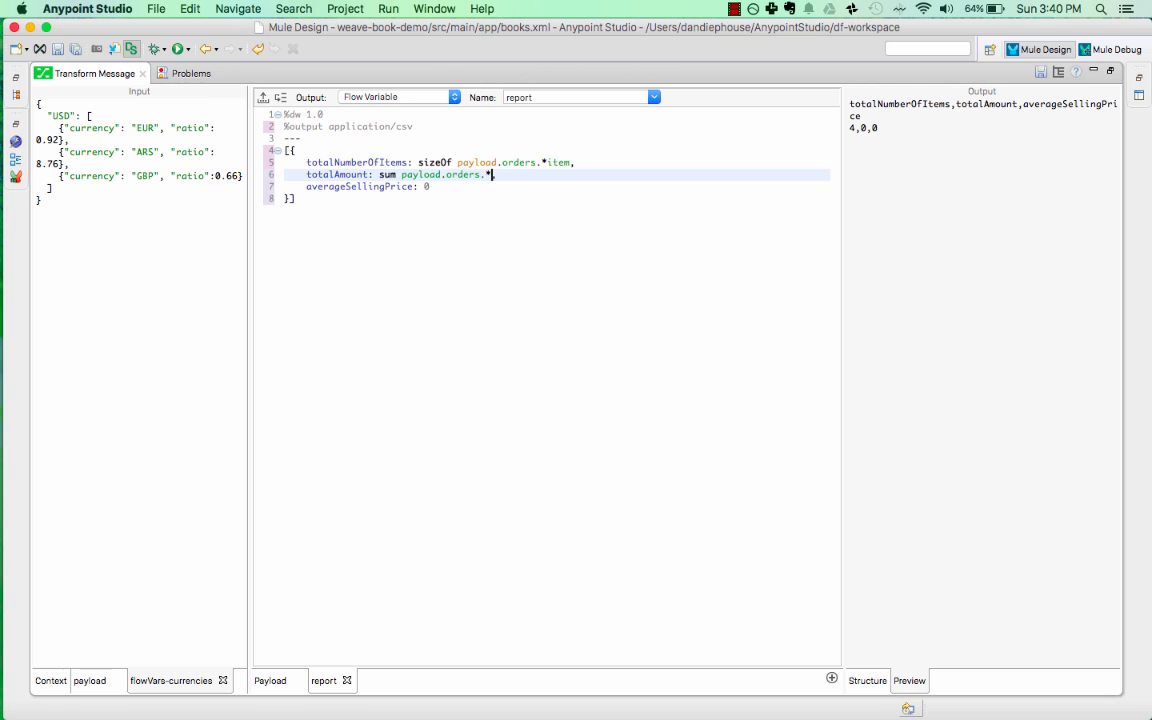
pyautogui.write('item.pri')
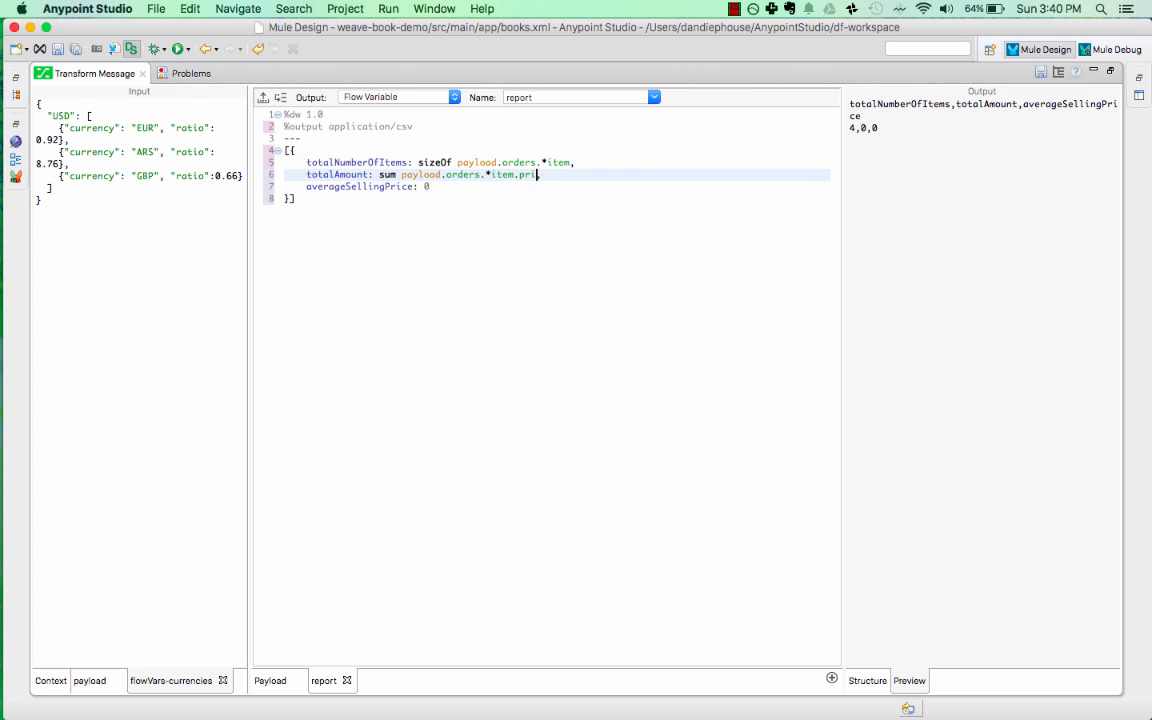
pyautogui.write('ce,')
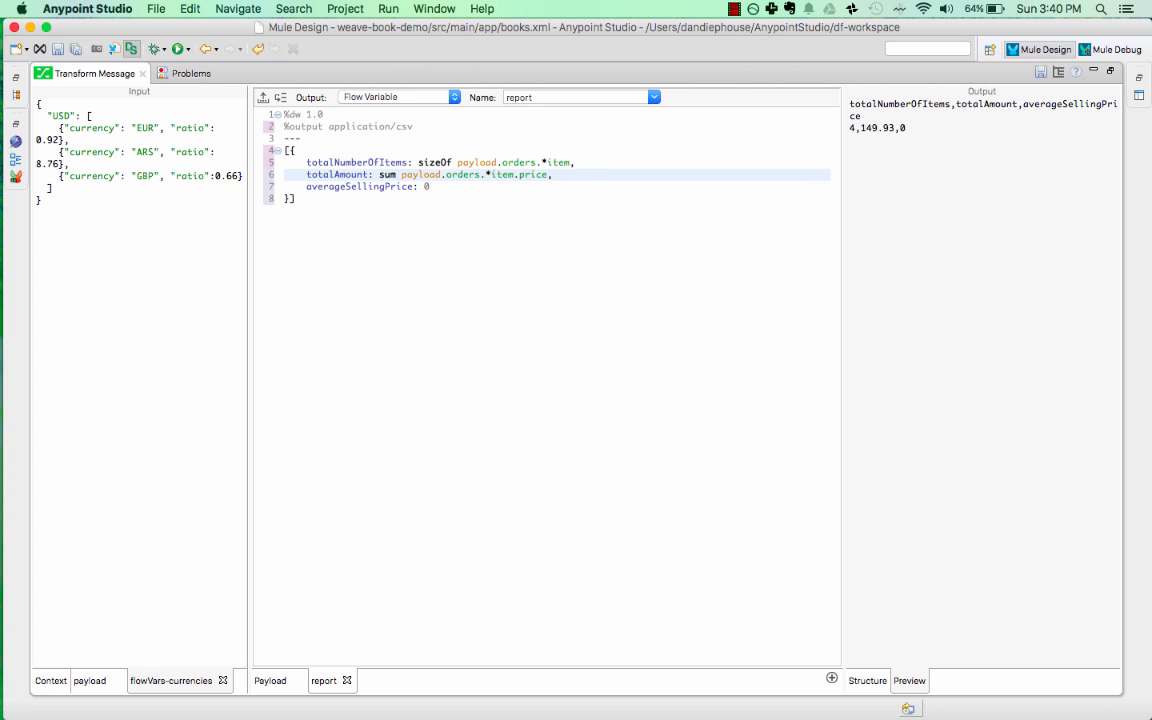
pyautogui.write('avg payload.')
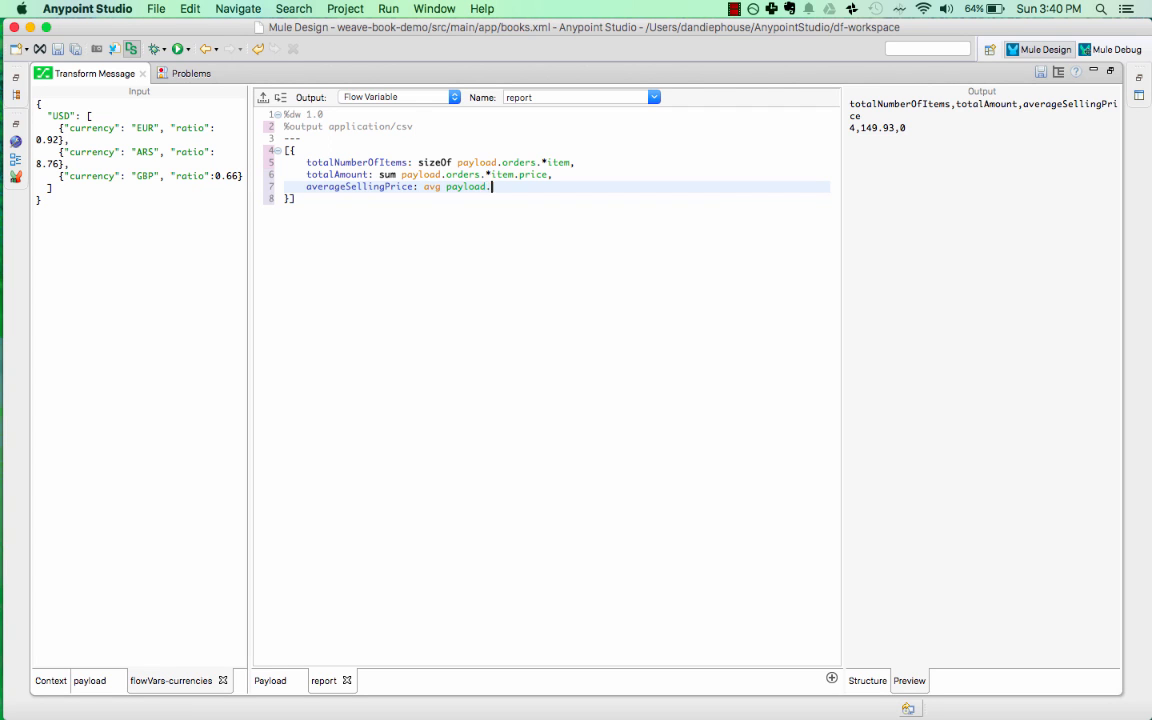
pyautogui.write('orders.*item')
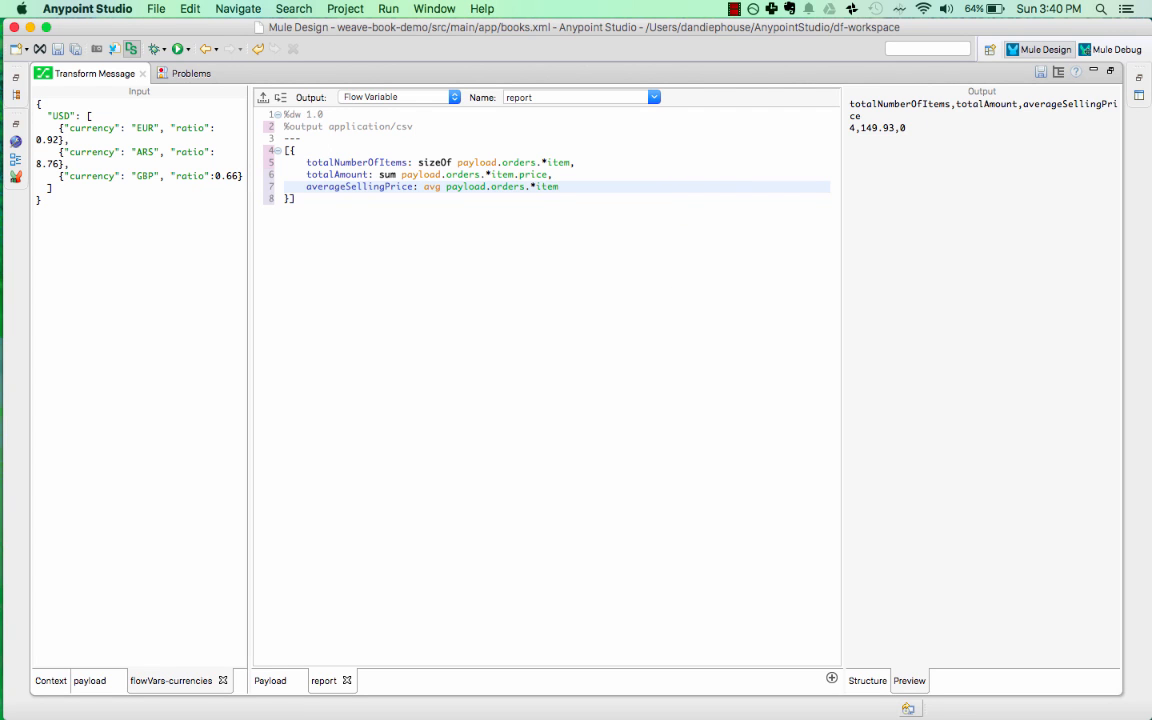
pyautogui.write('.price')
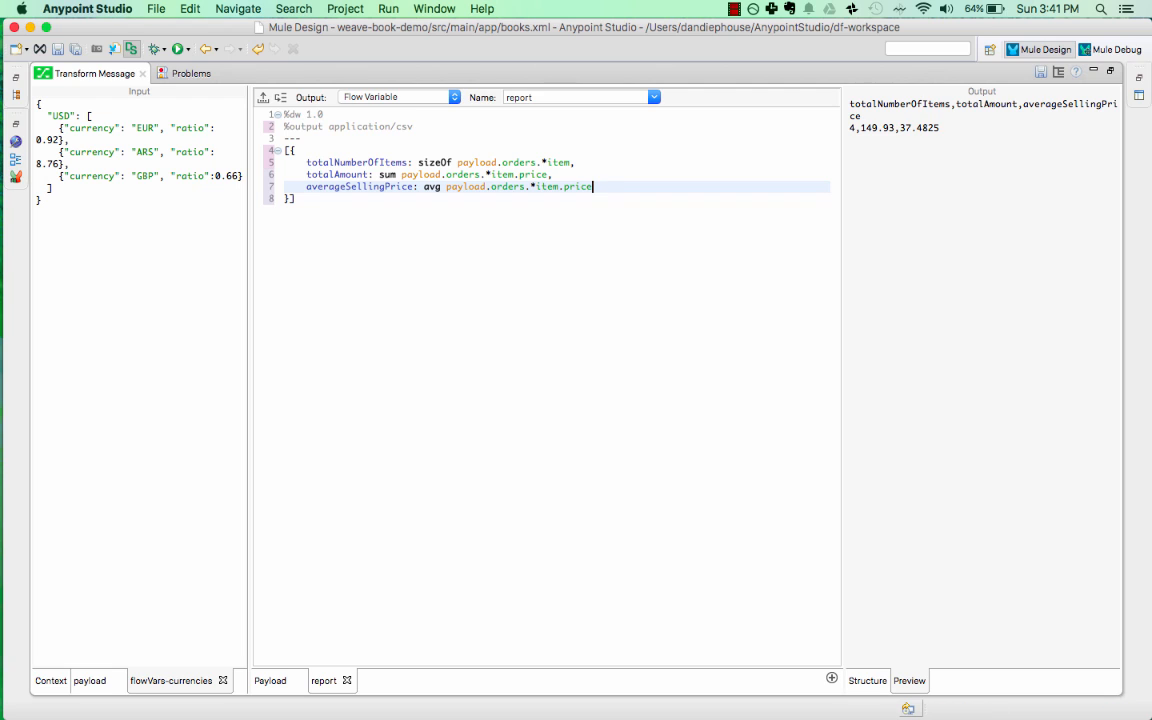